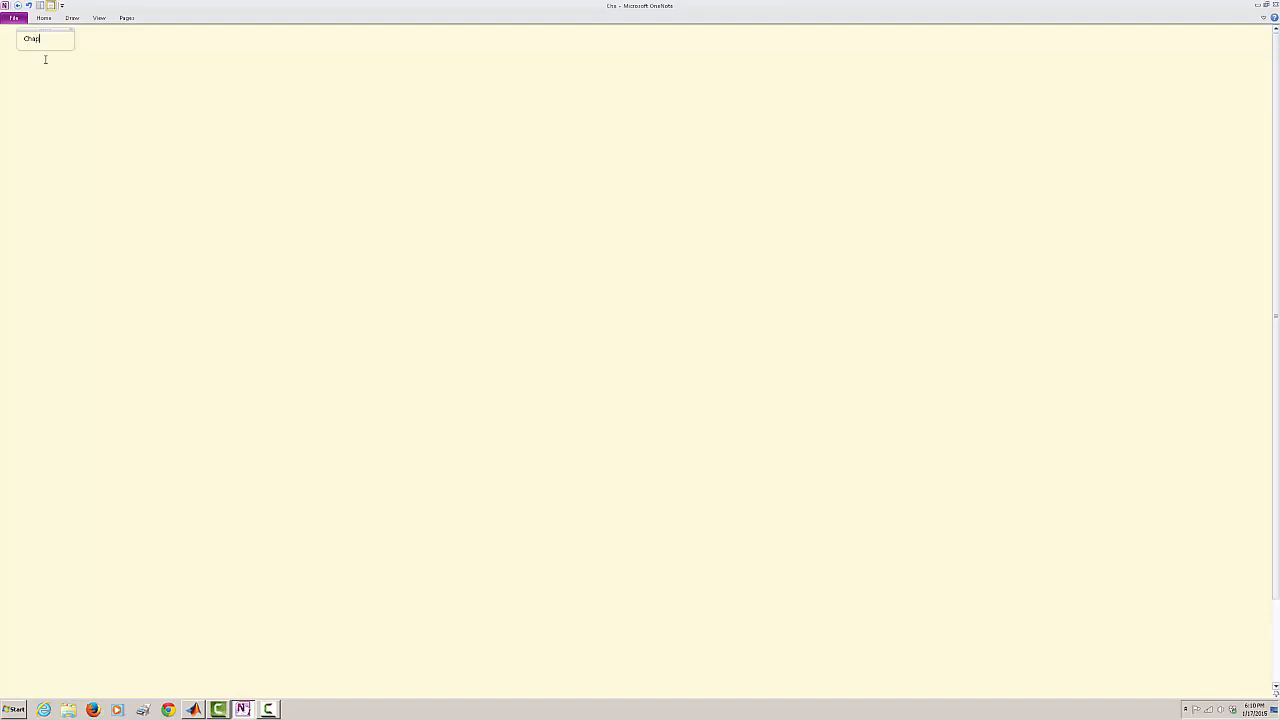
Title the OneNote page "Chap 1: Introduction".
{"action": "type", "text": "1"}
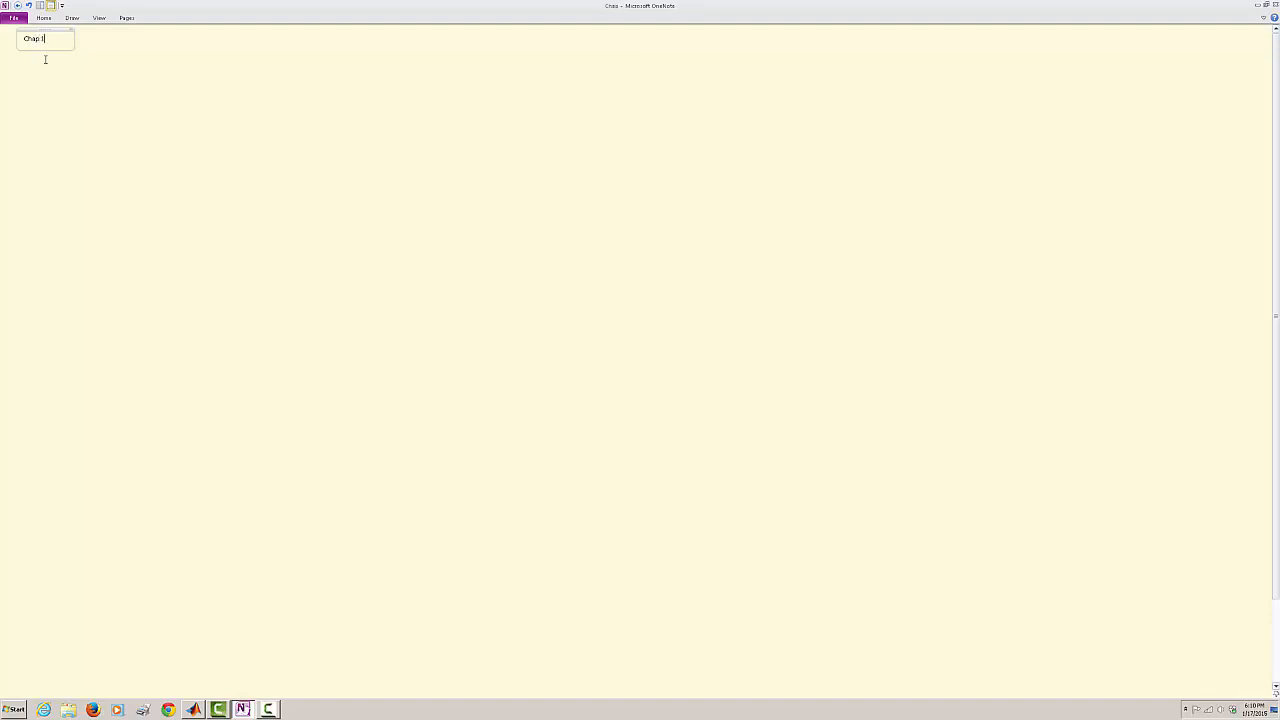
{"action": "type", "text": ":"}
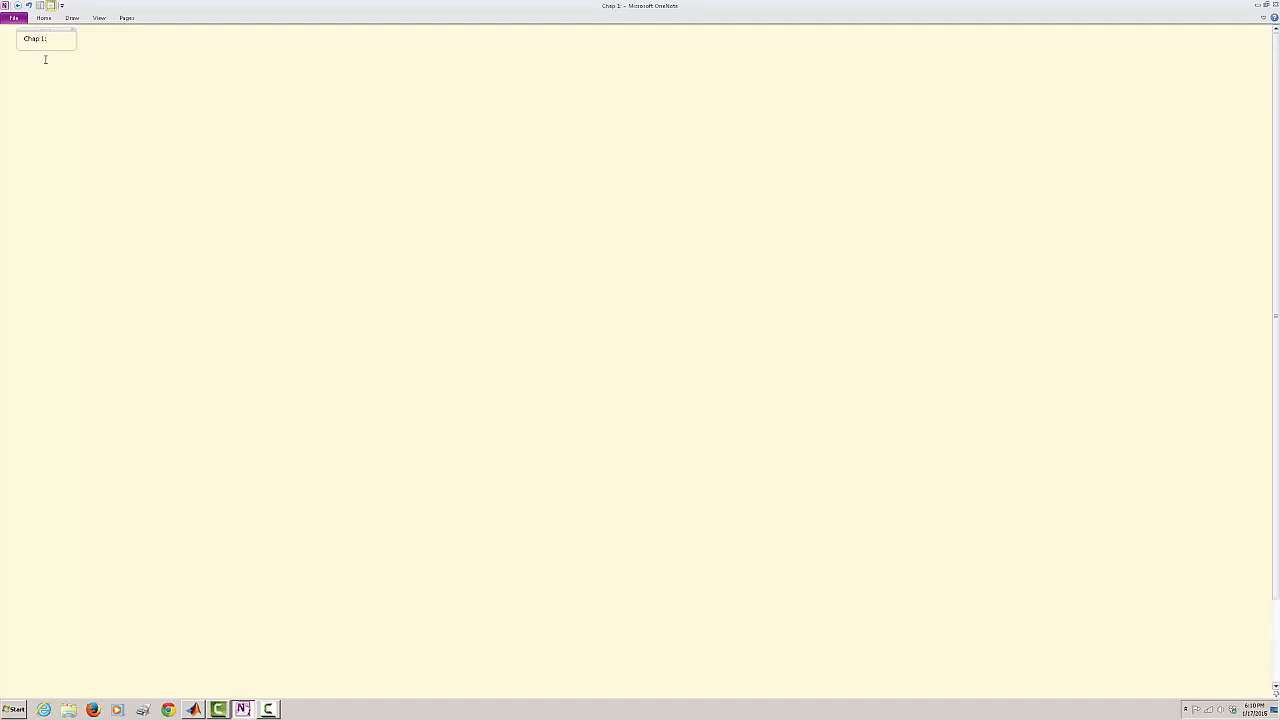
{"action": "type", "text": "Introdu"}
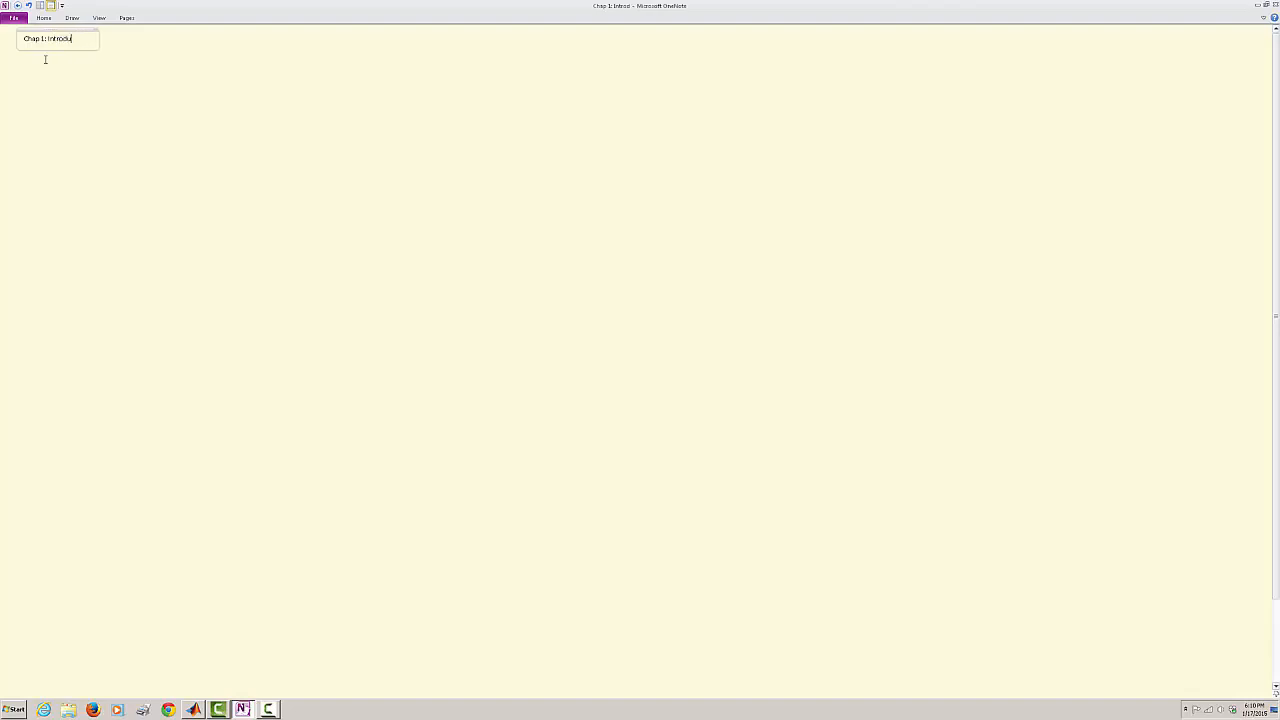
{"action": "type", "text": "ction"}
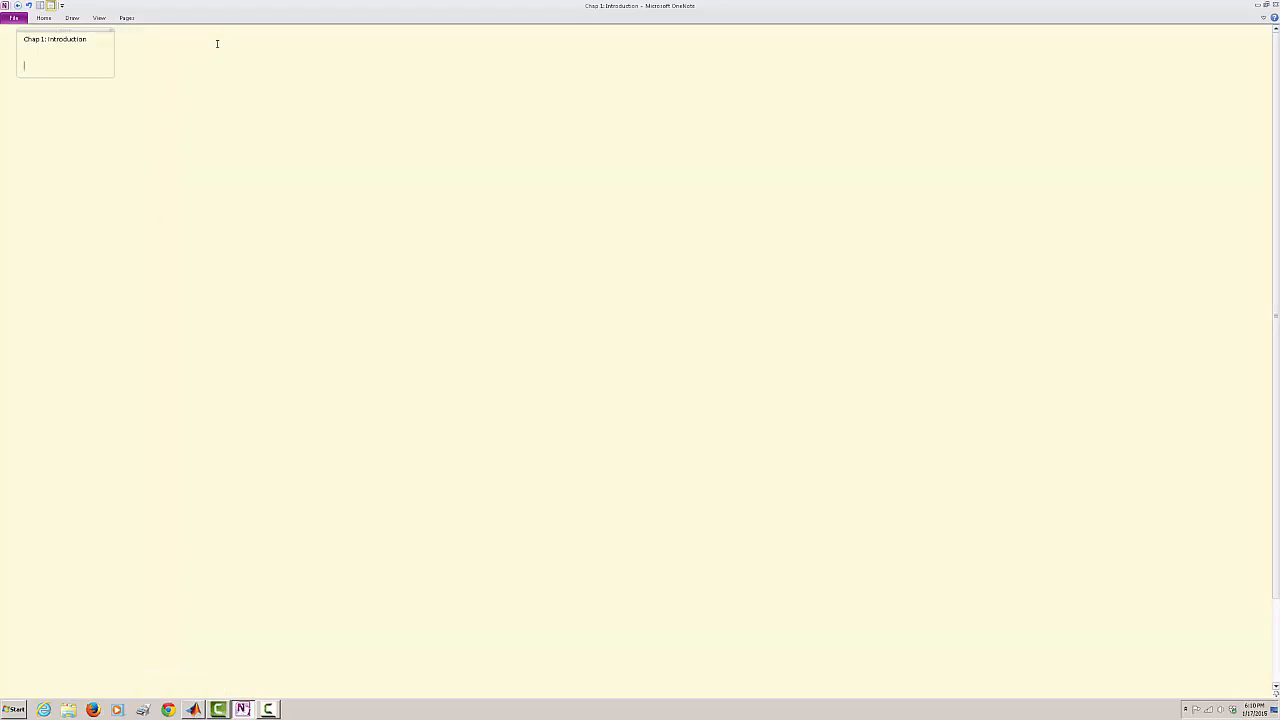
Bring the MATLAB desktop forward and browse the Start > Toolboxes menu before closing it.
{"action": "left_click", "coordinate": [192, 708]}
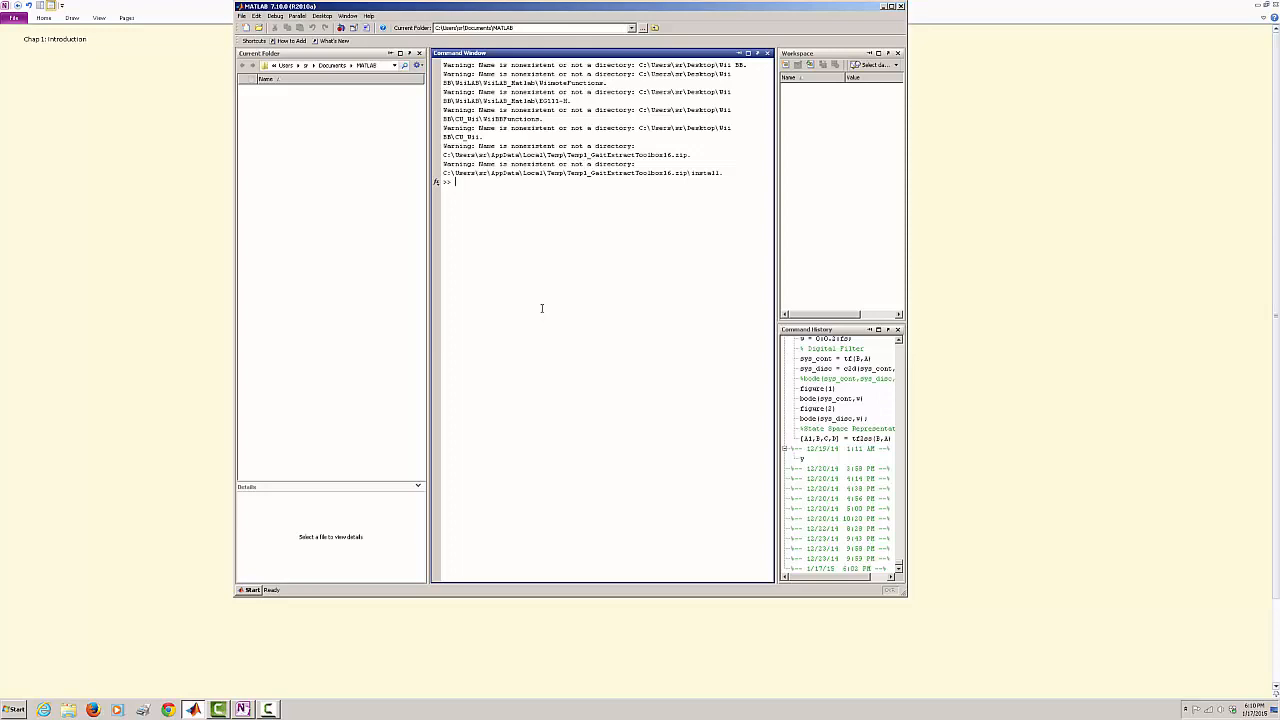
{"action": "mouse_move", "coordinate": [516, 502]}
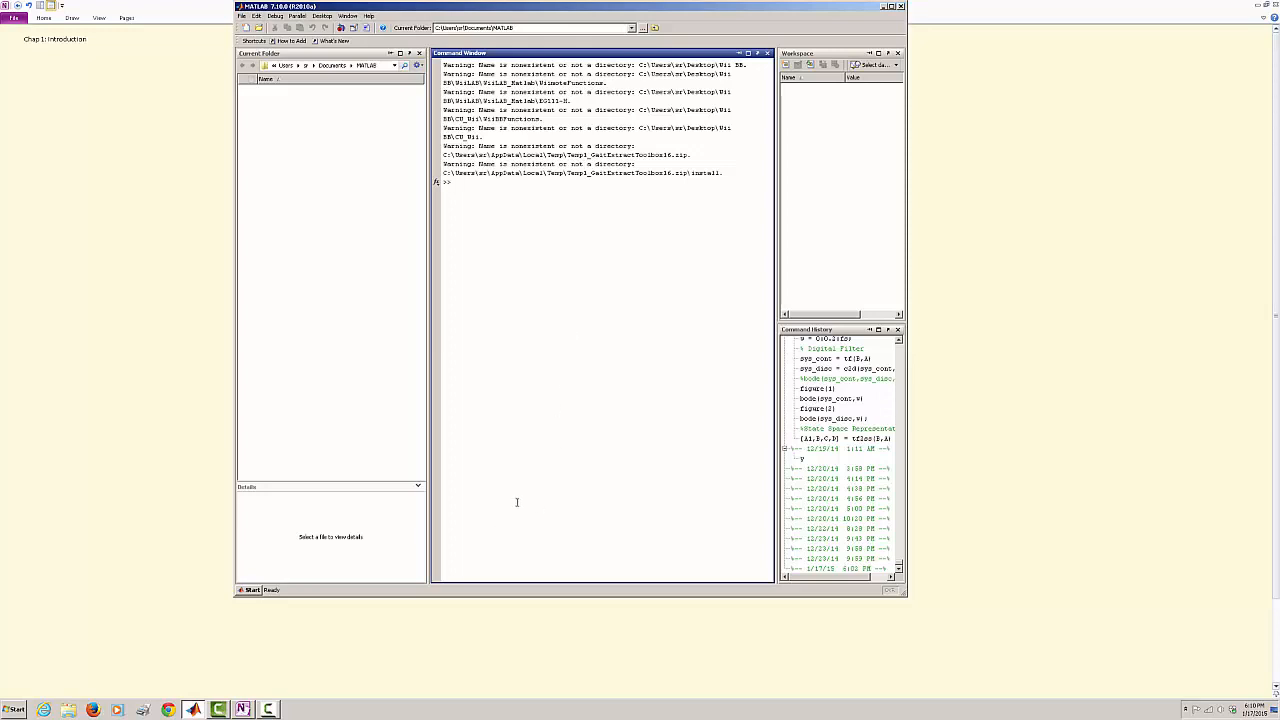
{"action": "mouse_move", "coordinate": [304, 164]}
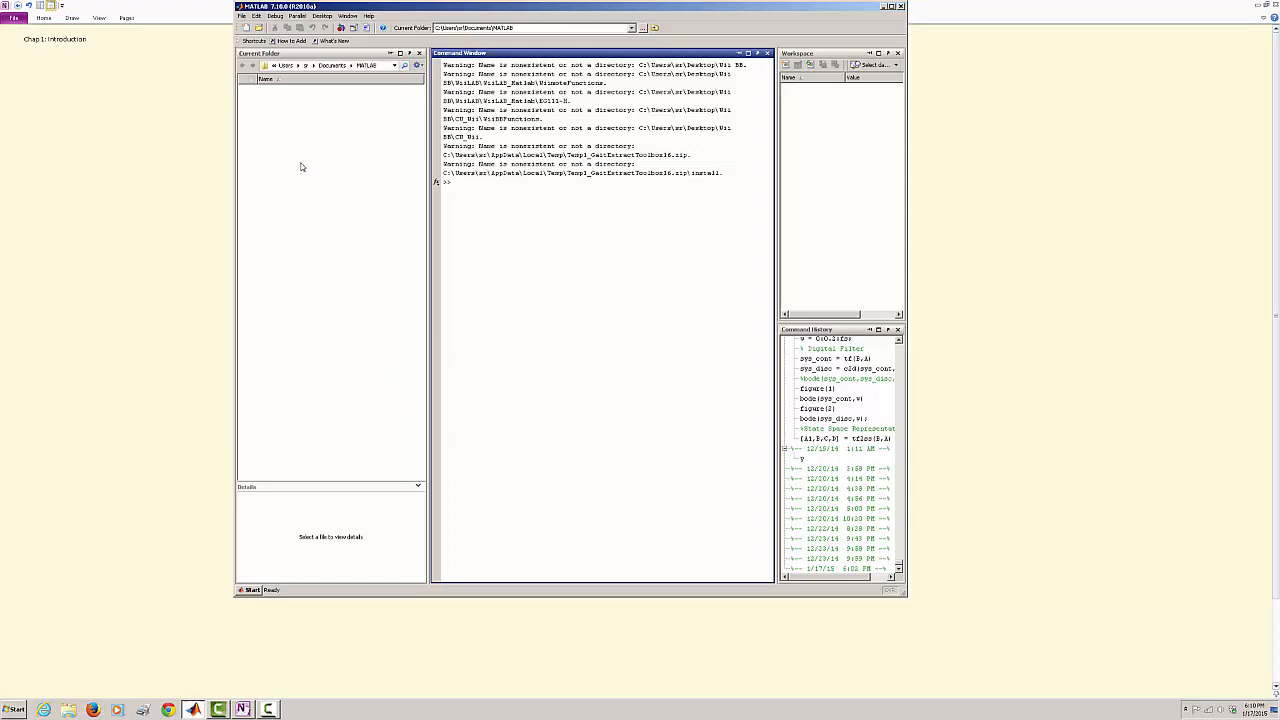
{"action": "mouse_move", "coordinate": [292, 218]}
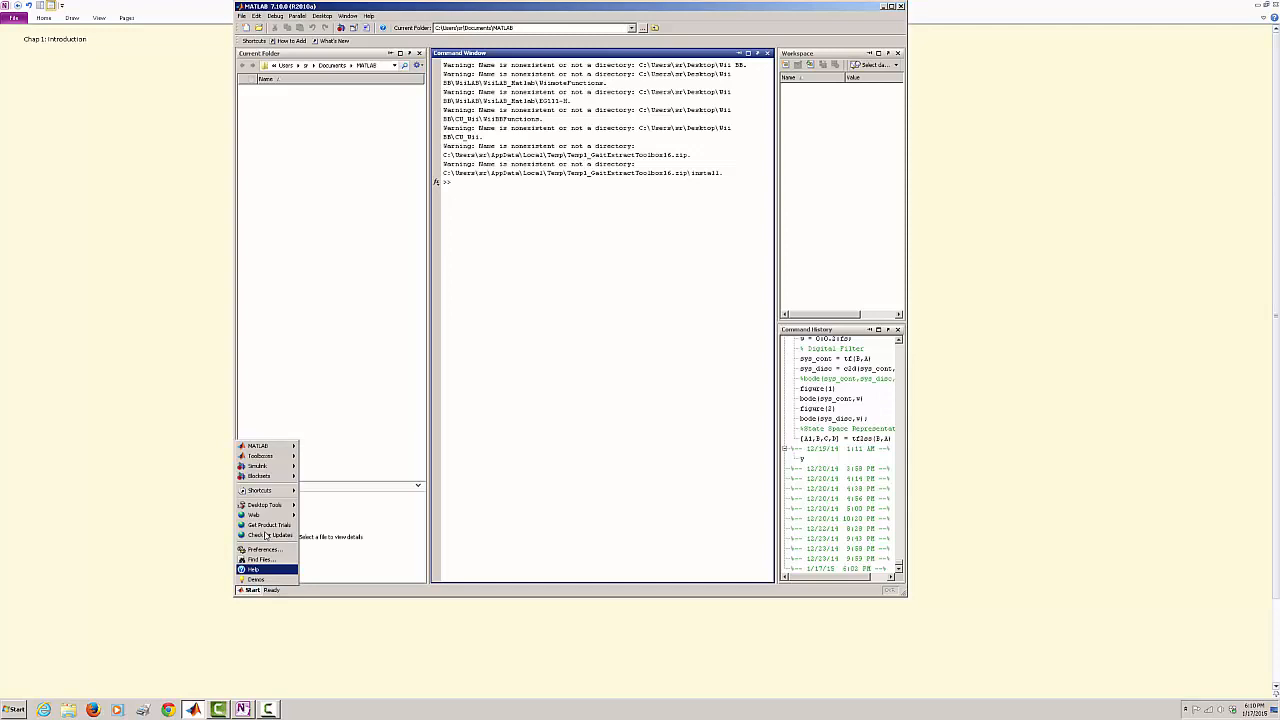
{"action": "mouse_move", "coordinate": [260, 456]}
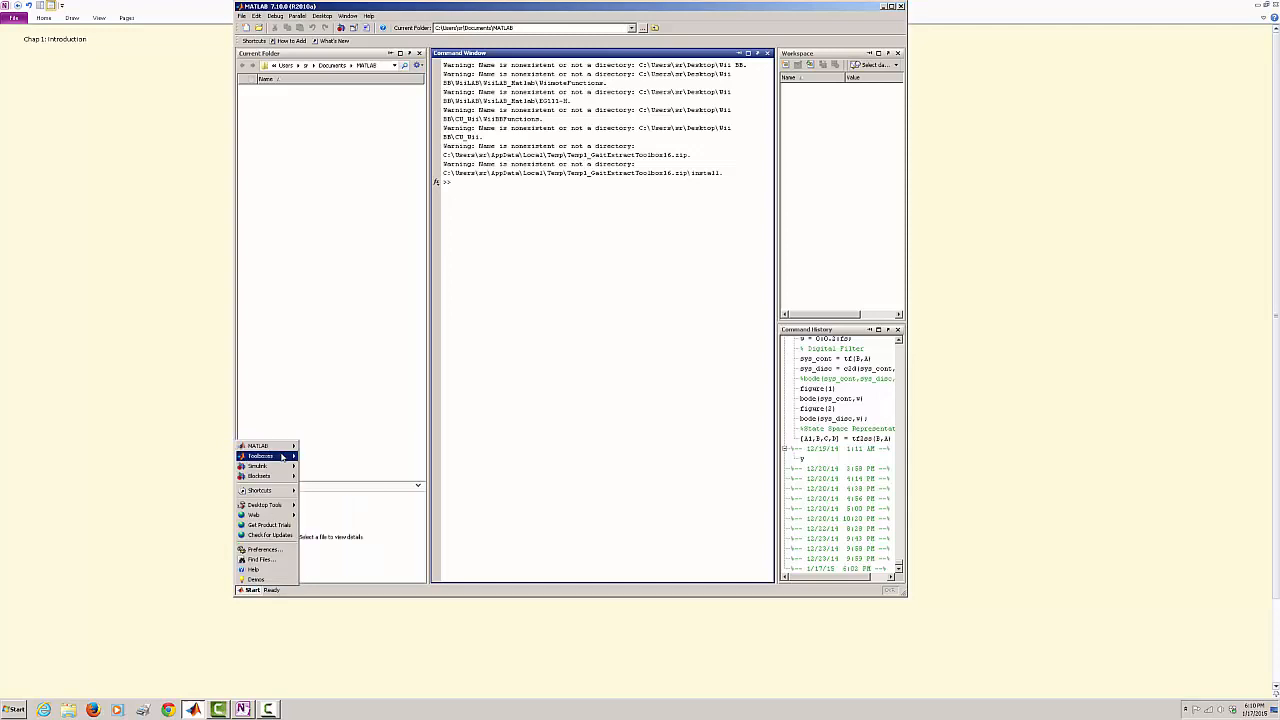
{"action": "left_click", "coordinate": [260, 456]}
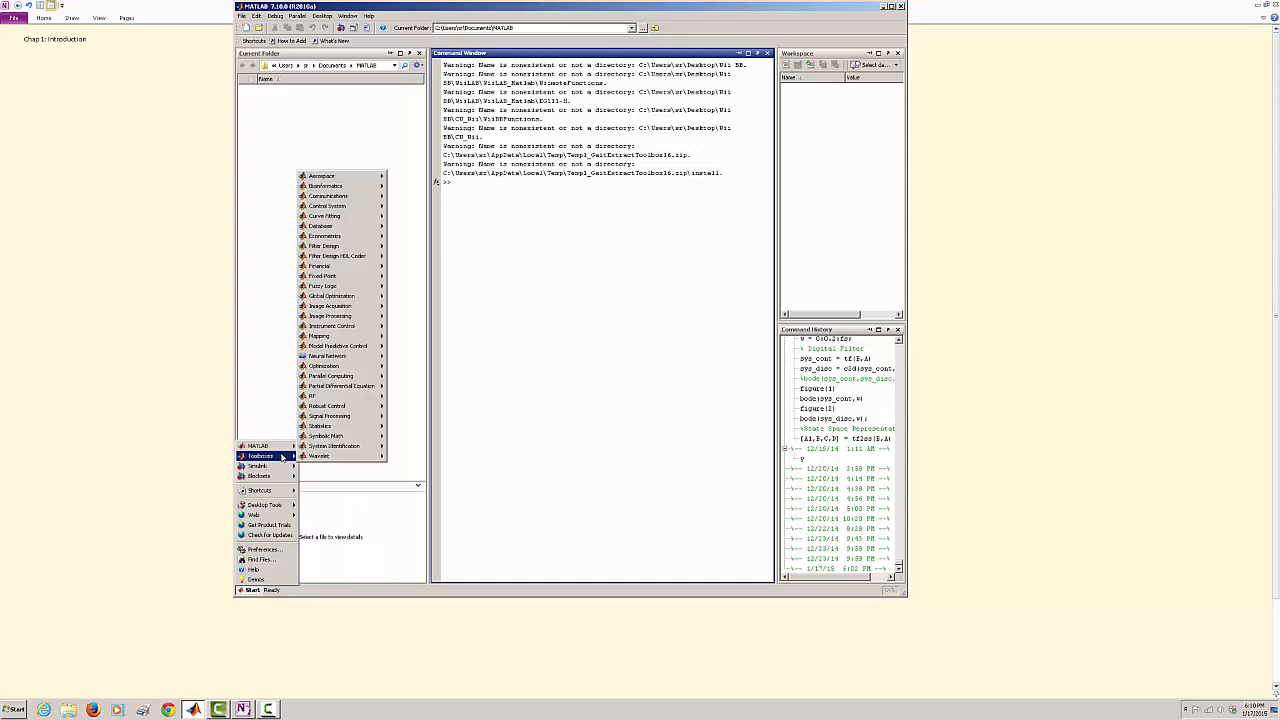
{"action": "mouse_move", "coordinate": [120, 464]}
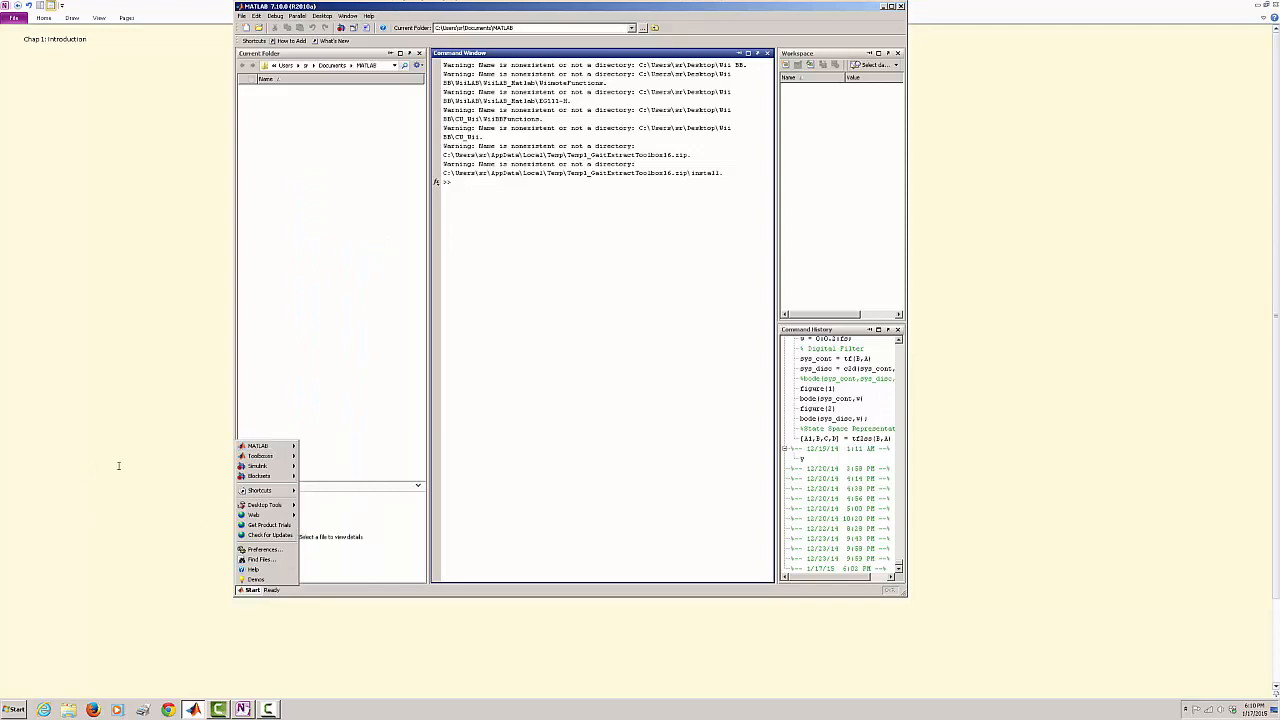
{"action": "mouse_move", "coordinate": [258, 466]}
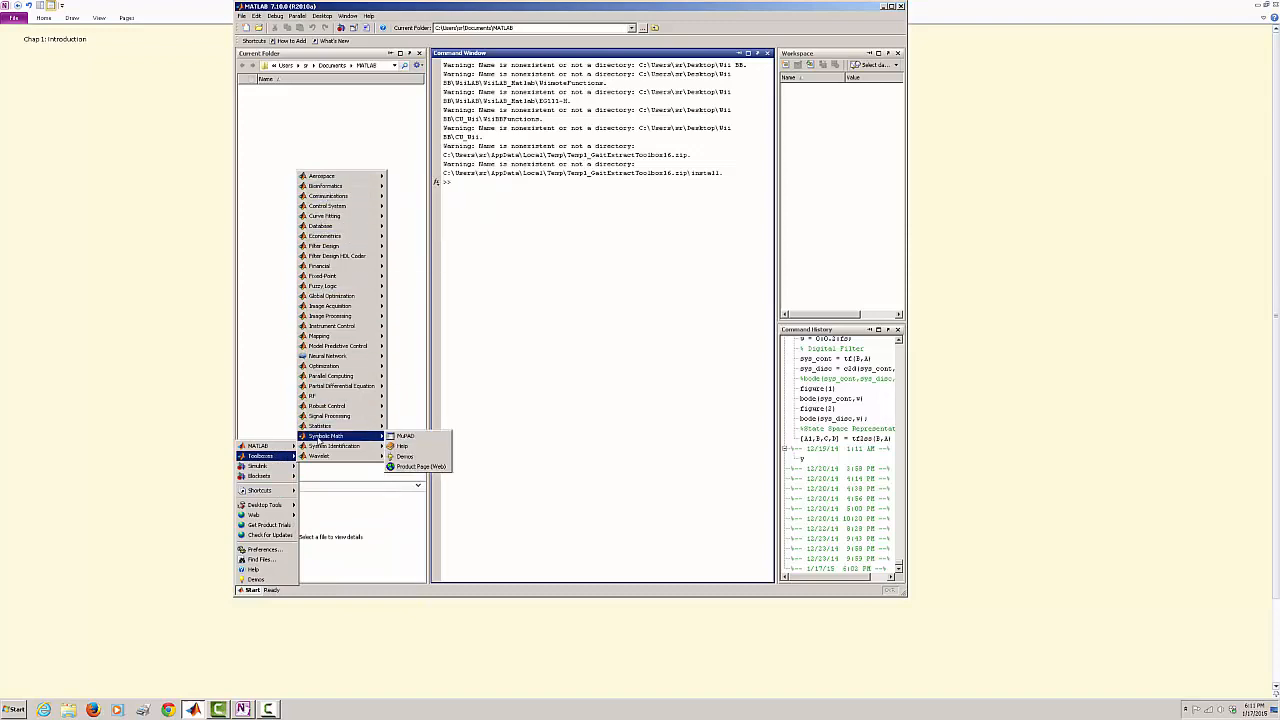
{"action": "left_click", "coordinate": [532, 362]}
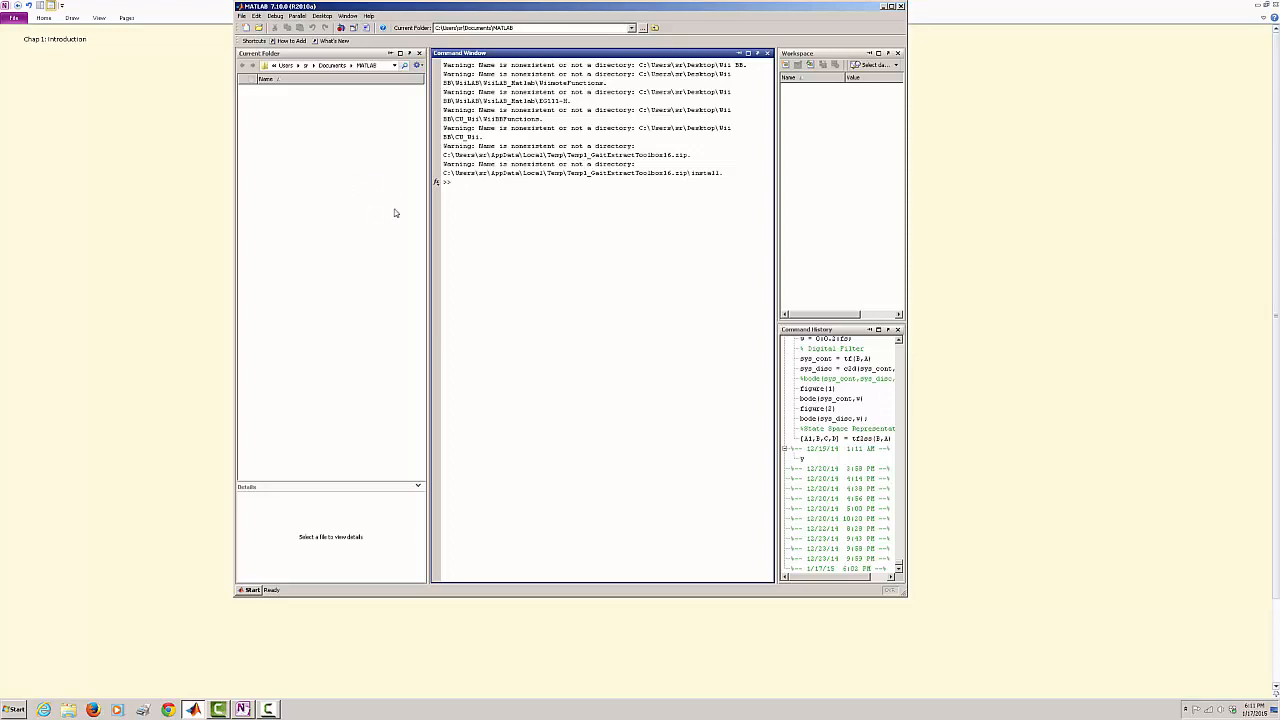
Create a new blank script via File > New > Script, then return to OneNote.
{"action": "left_click", "coordinate": [244, 16]}
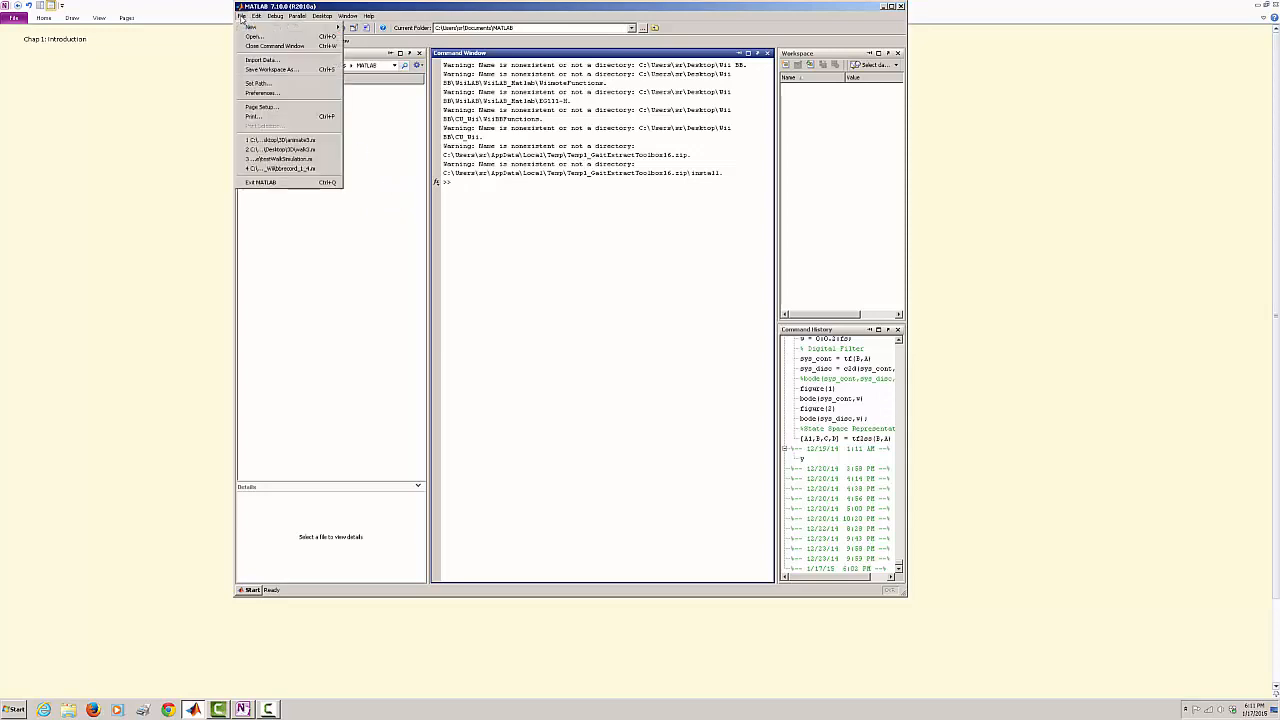
{"action": "mouse_move", "coordinate": [252, 28]}
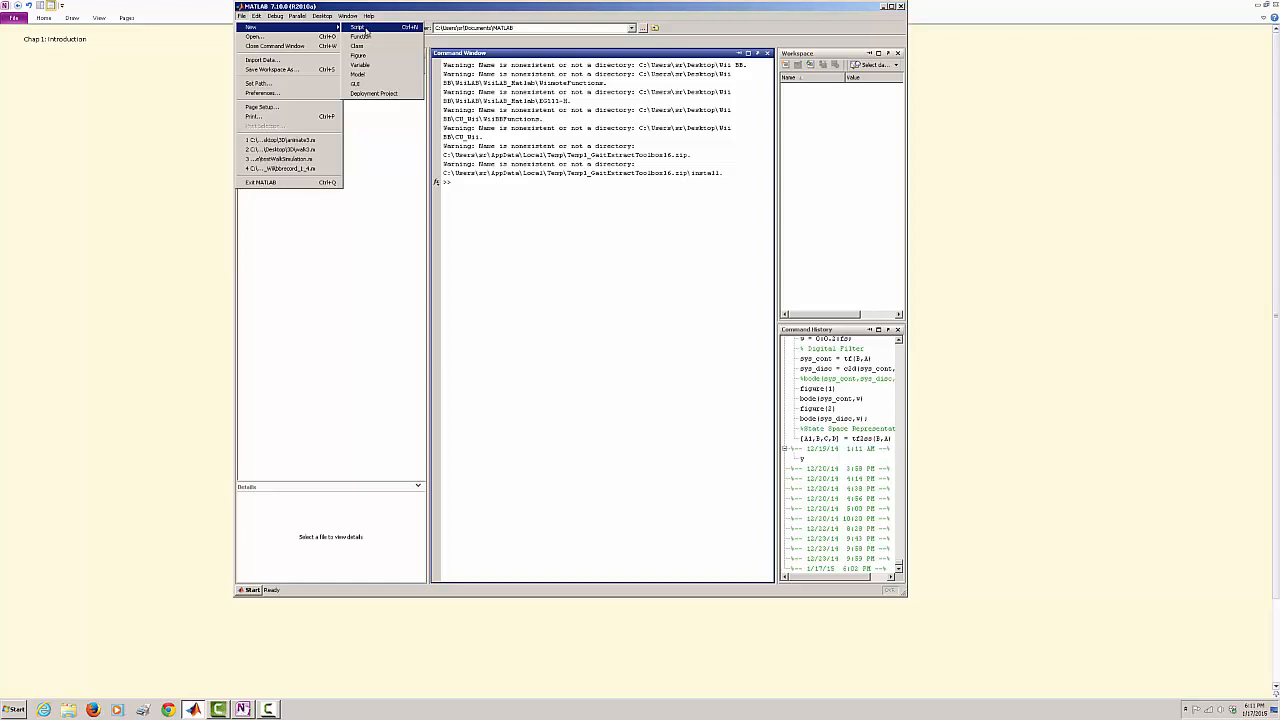
{"action": "left_click", "coordinate": [356, 28]}
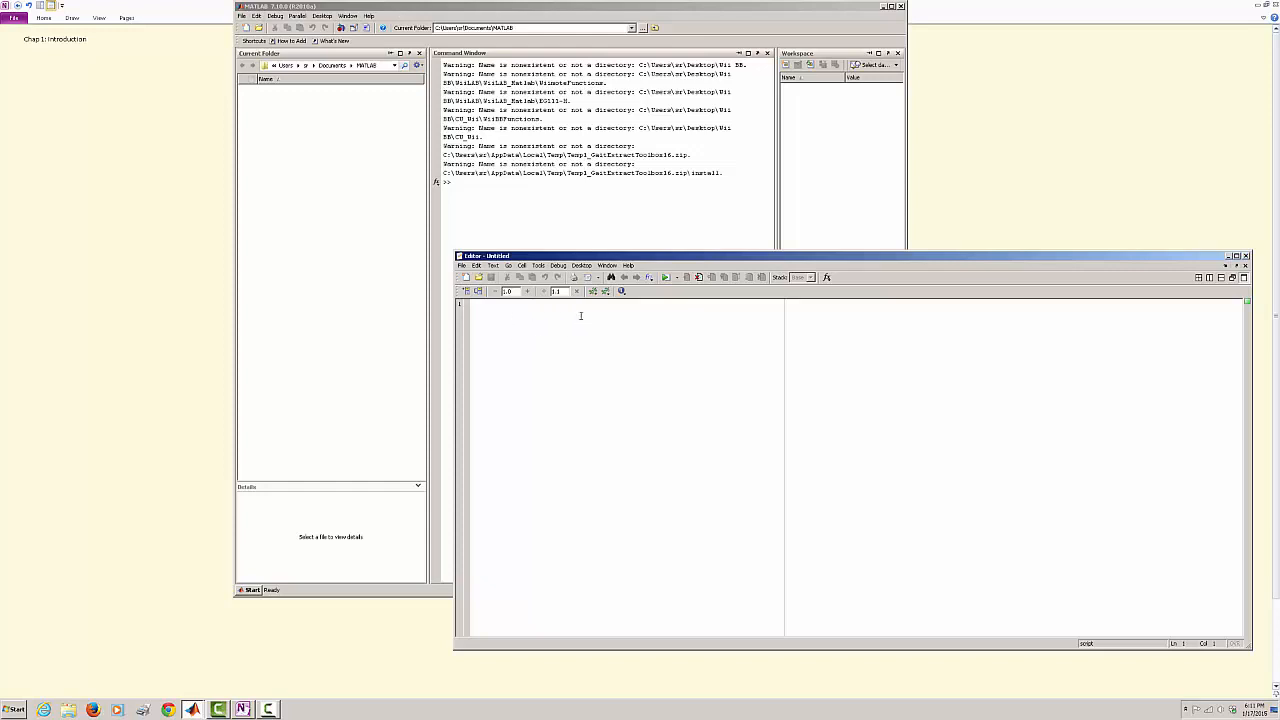
{"action": "mouse_move", "coordinate": [670, 320]}
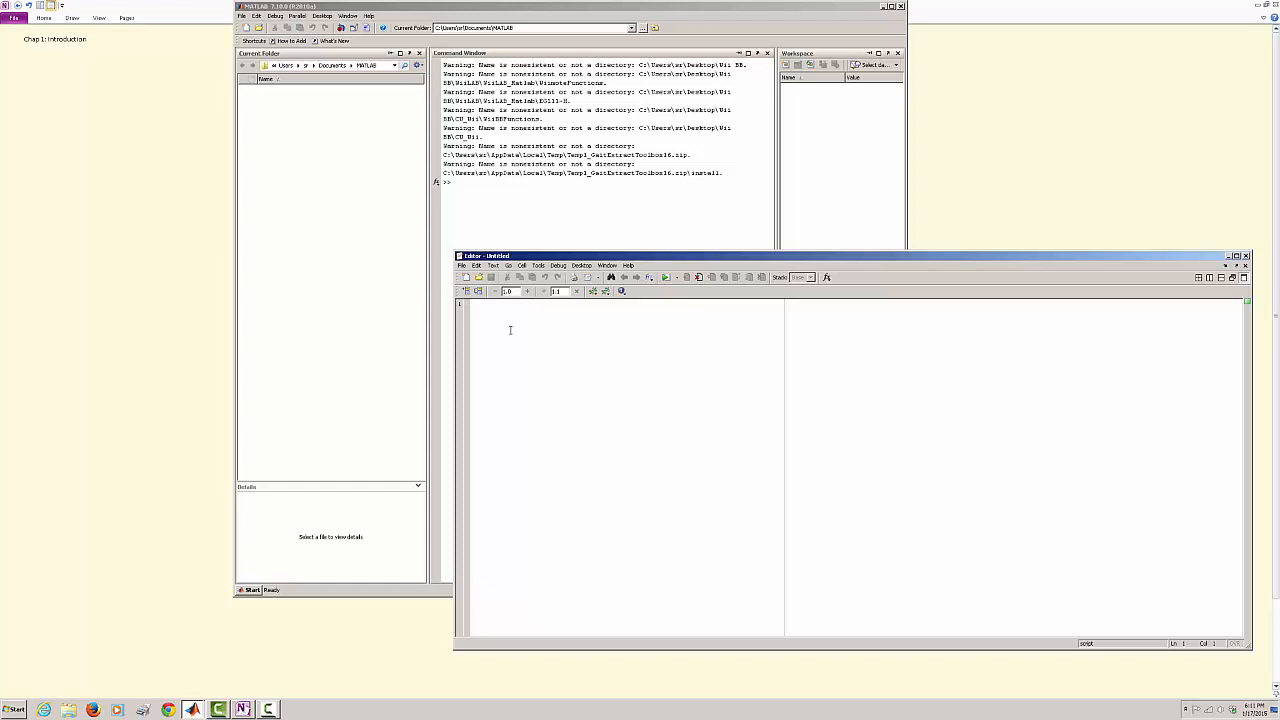
{"action": "mouse_move", "coordinate": [504, 318]}
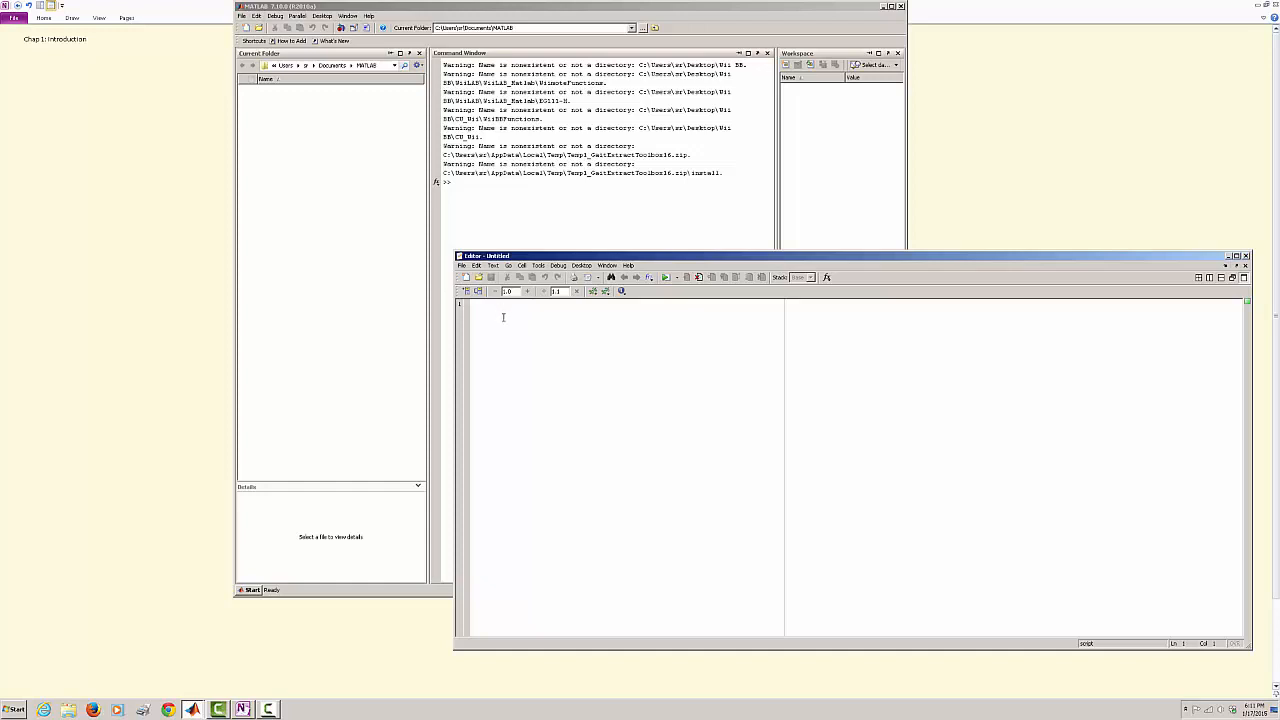
{"action": "mouse_move", "coordinate": [512, 336]}
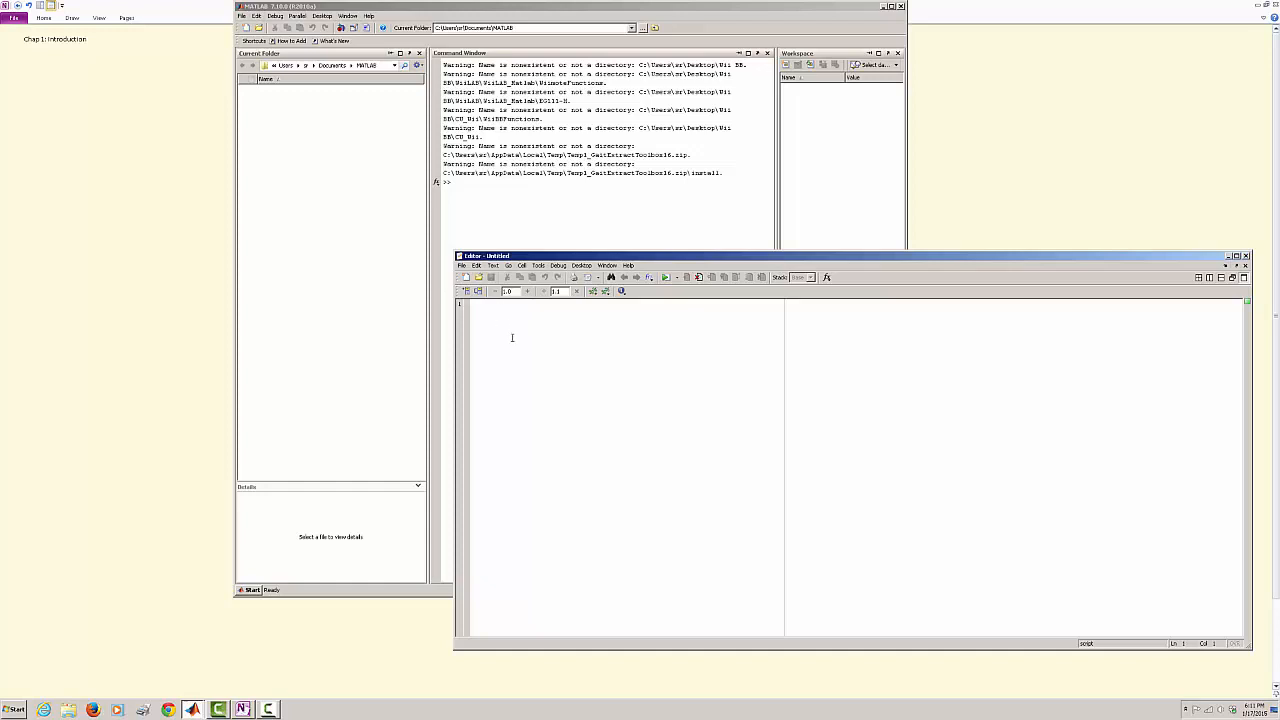
{"action": "left_click", "coordinate": [242, 708]}
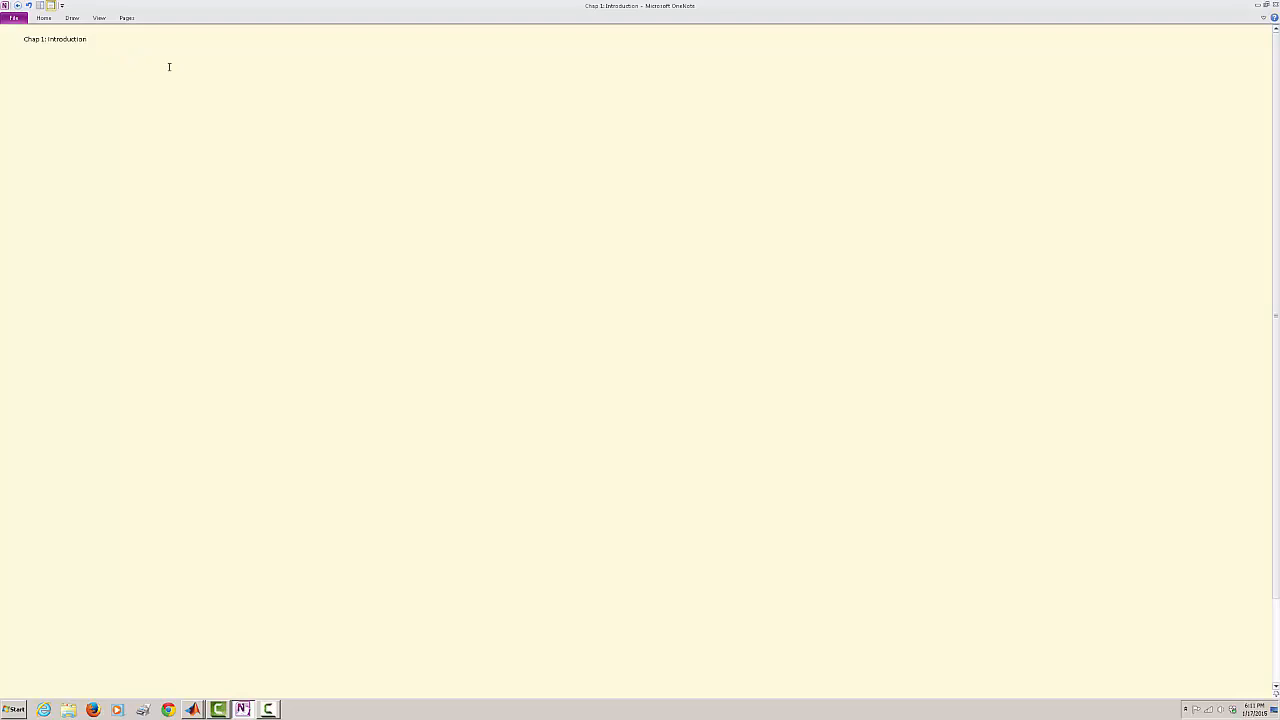
Switch to the Draw tools and pick a red pen for handwriting below the title.
{"action": "left_click", "coordinate": [144, 52]}
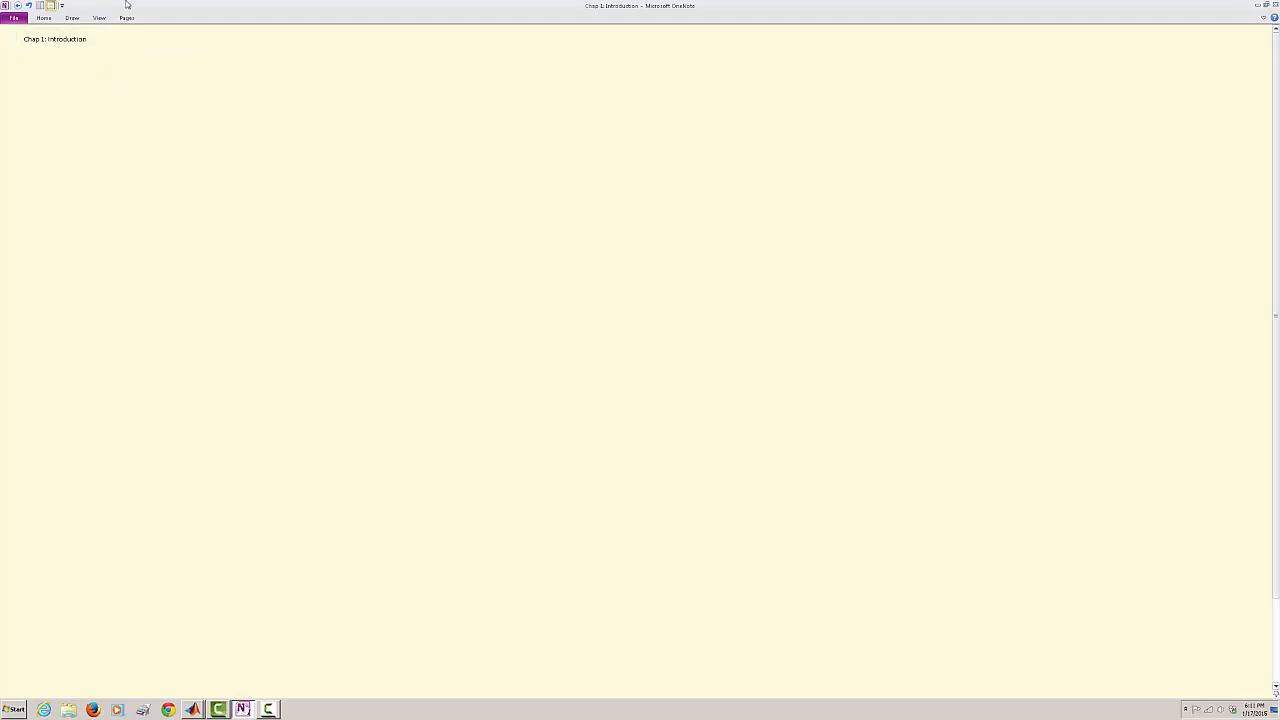
{"action": "left_click", "coordinate": [72, 18]}
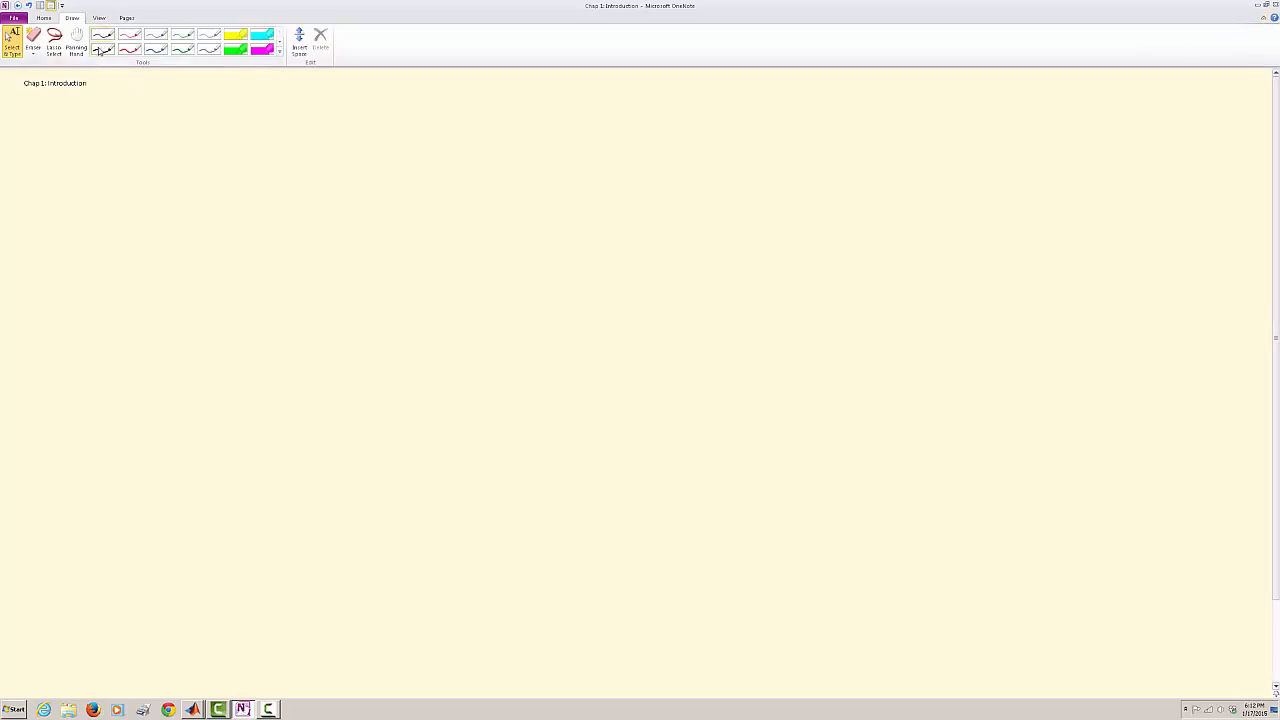
{"action": "mouse_move", "coordinate": [112, 68]}
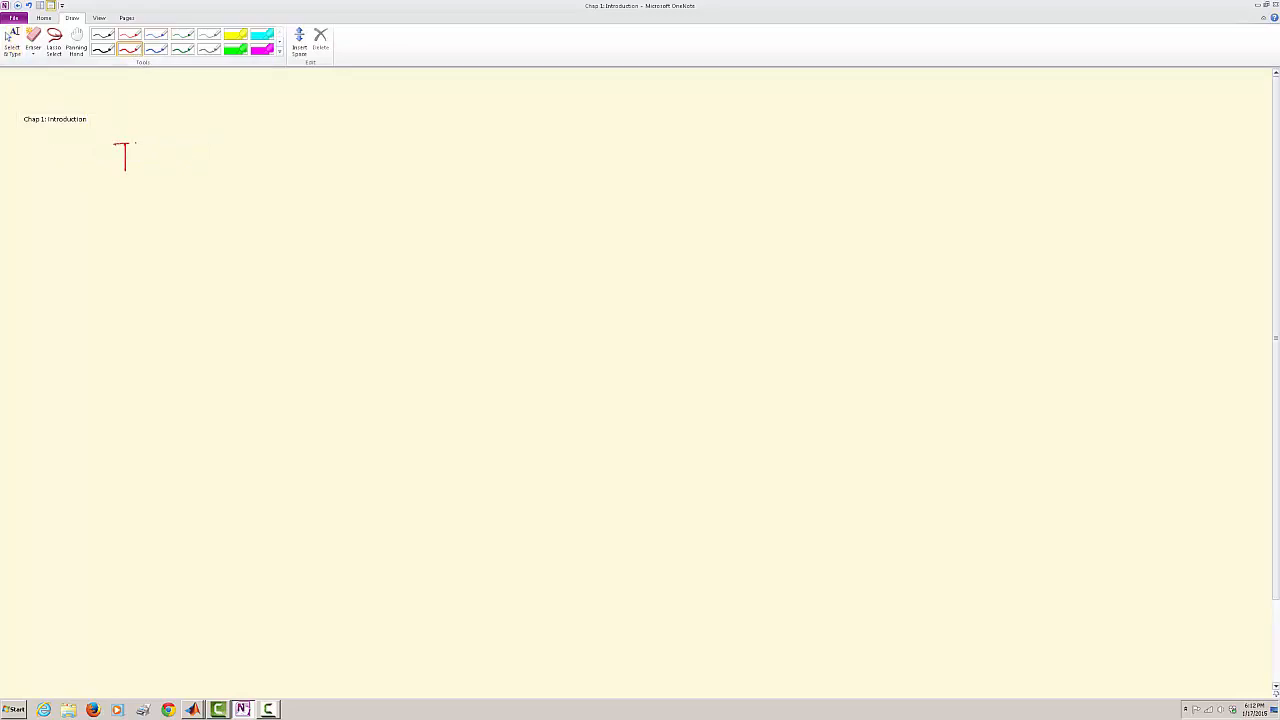
Handwrite a dash before "Intro." and a second bullet "- Symbolic Toolbox" beneath it in red ink.
{"action": "left_click_drag", "start_coordinate": [140, 150], "coordinate": [164, 176]}
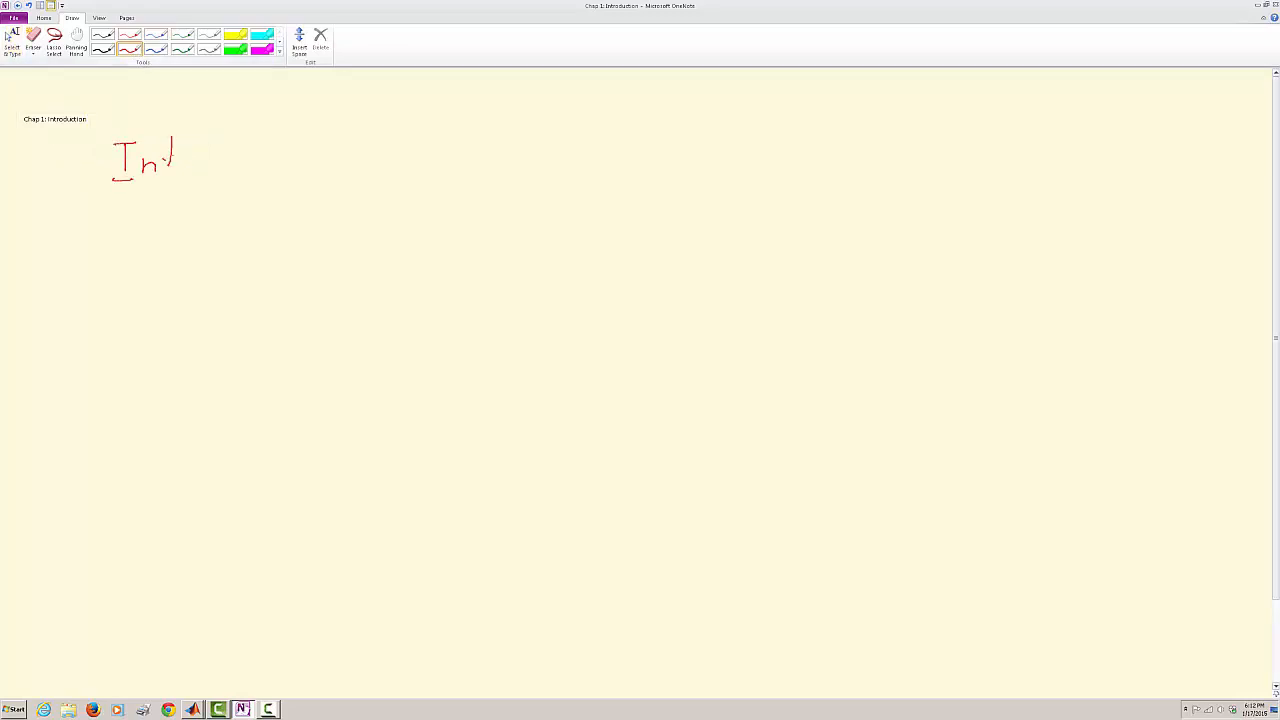
{"action": "left_click_drag", "start_coordinate": [170, 164], "coordinate": [210, 164]}
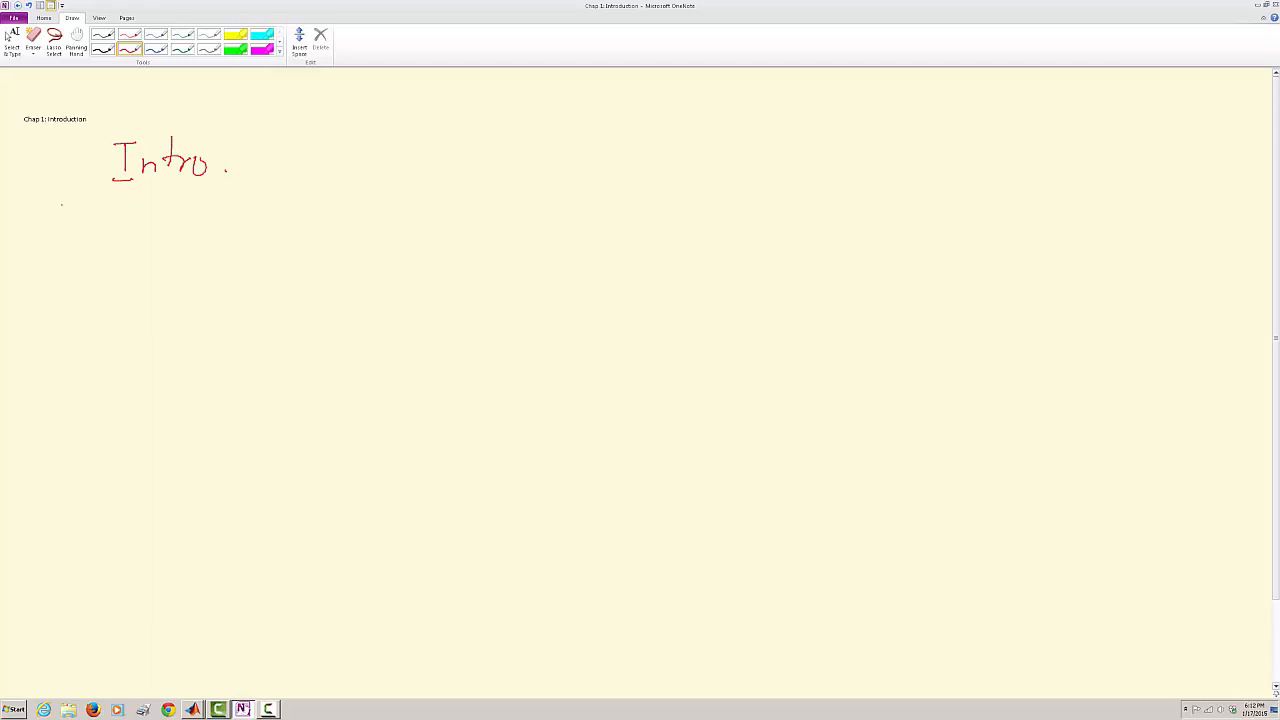
{"action": "left_click_drag", "start_coordinate": [82, 164], "coordinate": [104, 164]}
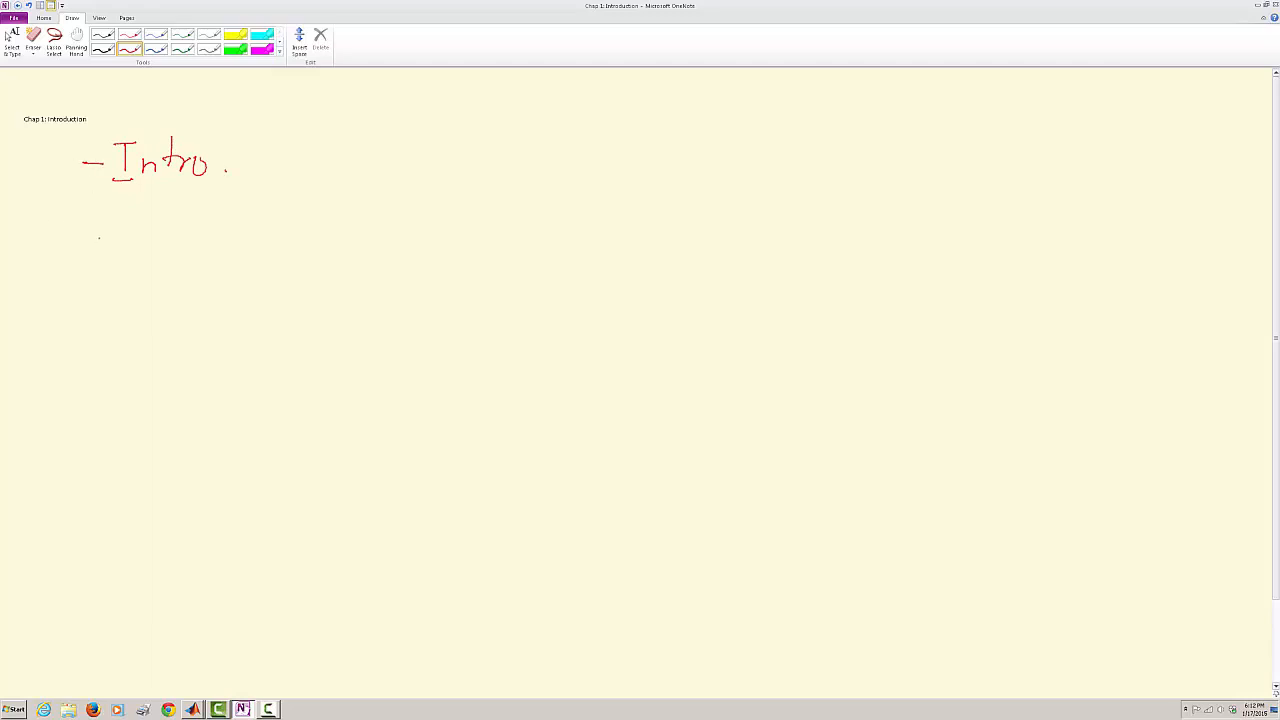
{"action": "left_click_drag", "start_coordinate": [96, 236], "coordinate": [170, 224]}
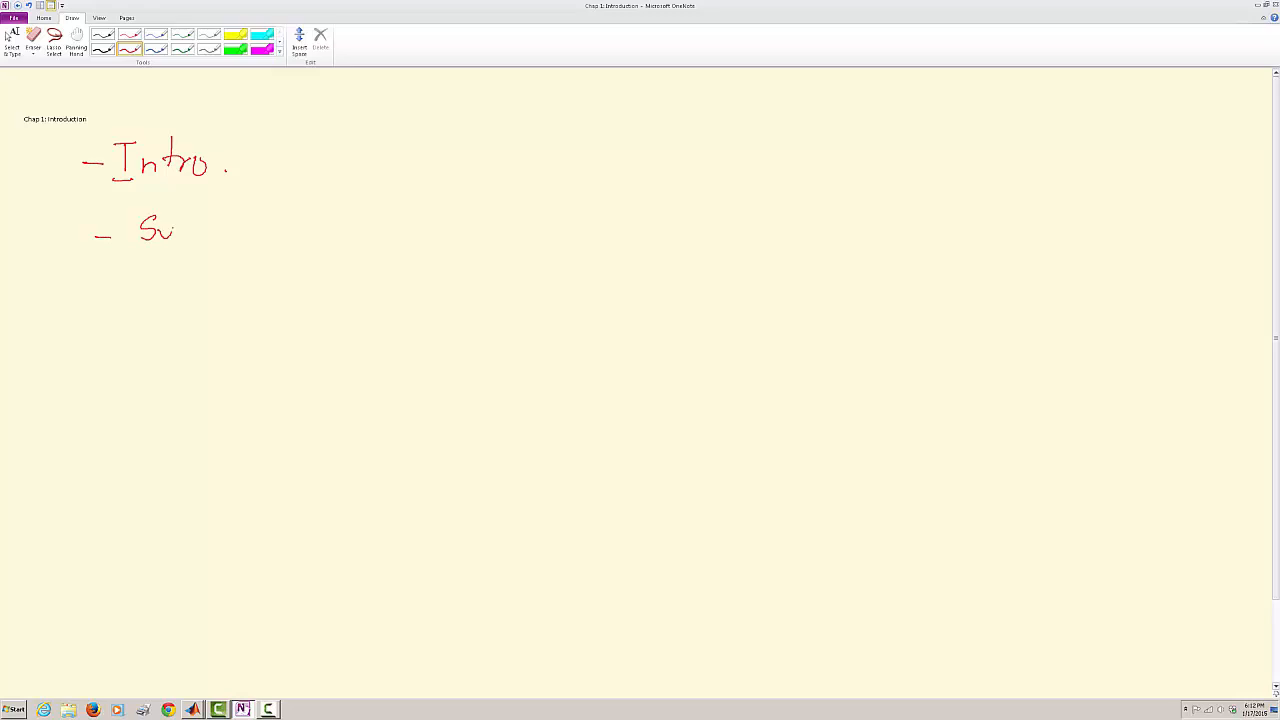
{"action": "left_click_drag", "start_coordinate": [160, 224], "coordinate": [224, 236]}
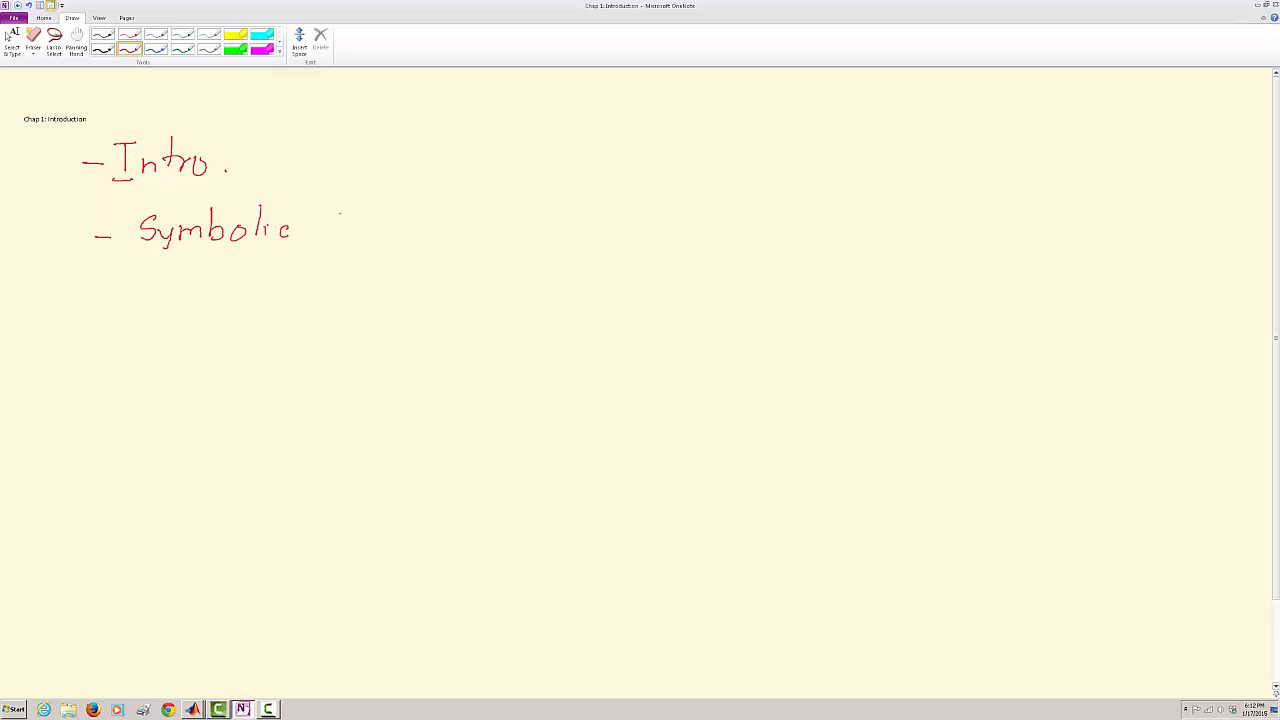
{"action": "left_click_drag", "start_coordinate": [324, 216], "coordinate": [400, 230]}
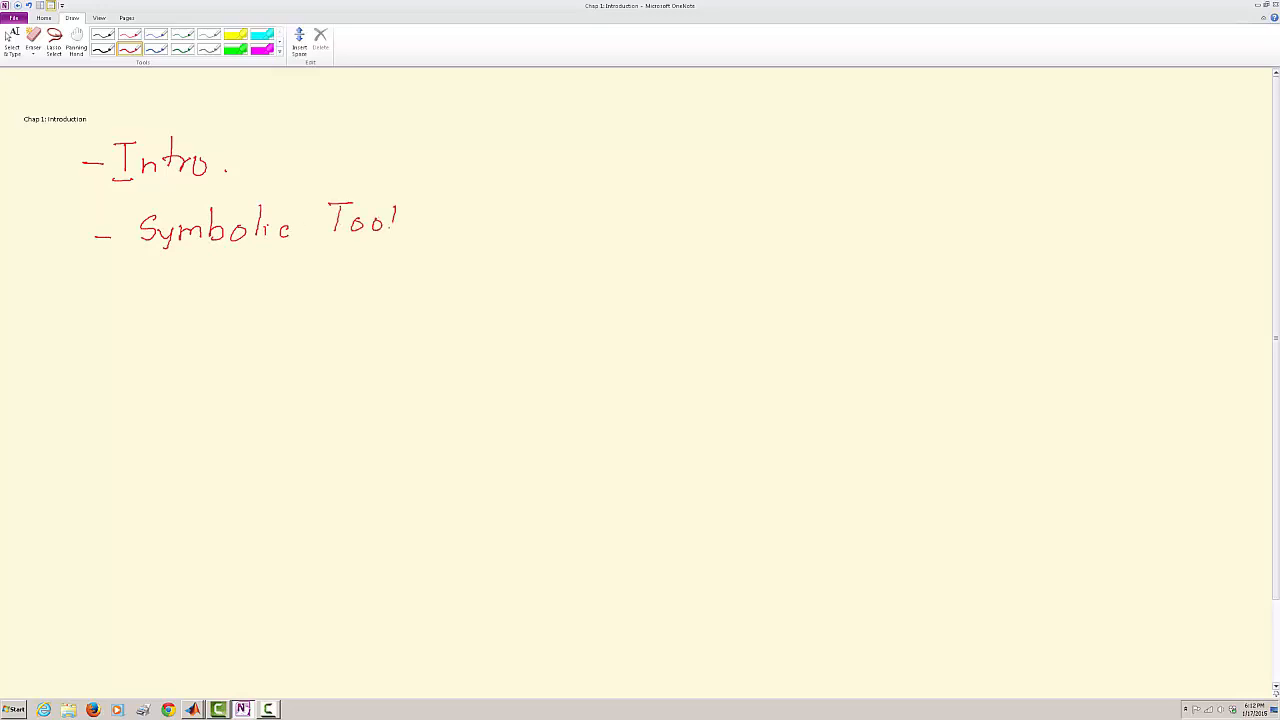
{"action": "left_click_drag", "start_coordinate": [390, 224], "coordinate": [460, 220]}
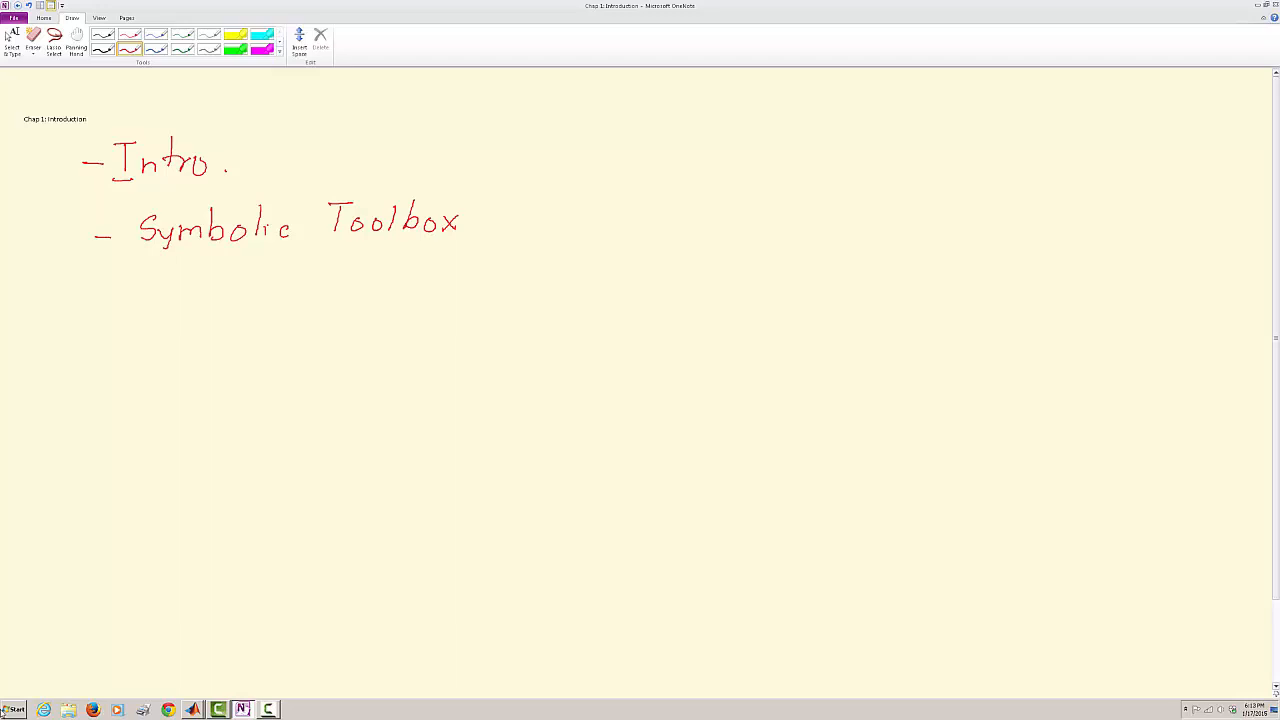
{"action": "mouse_move", "coordinate": [192, 708]}
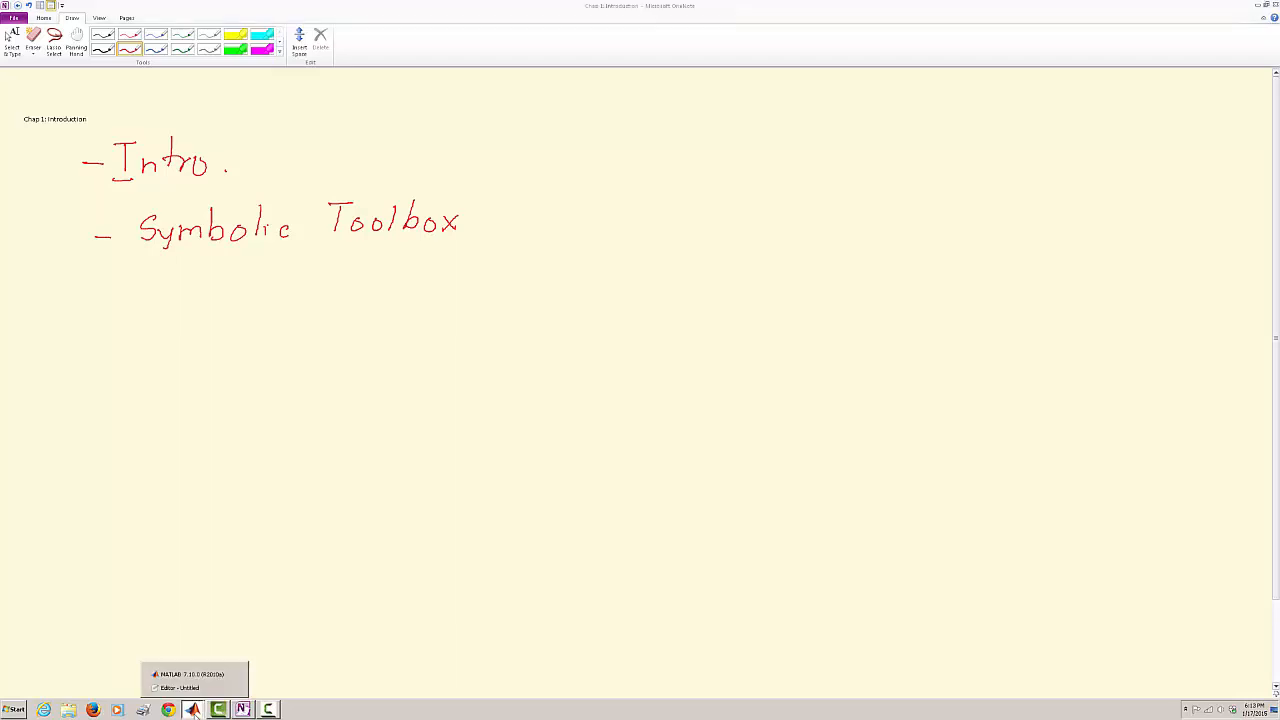
Run help format in the MATLAB Command Window and read through the display-format help text.
{"action": "left_click", "coordinate": [196, 674]}
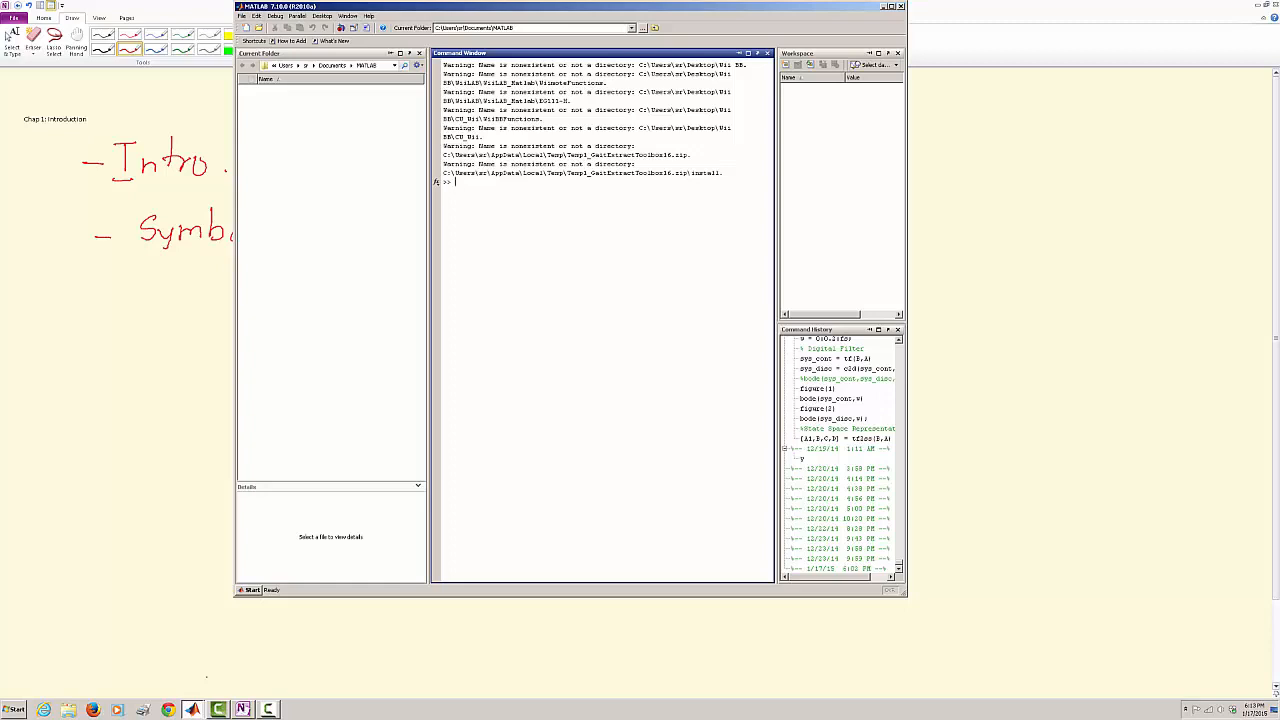
{"action": "type", "text": "w"}
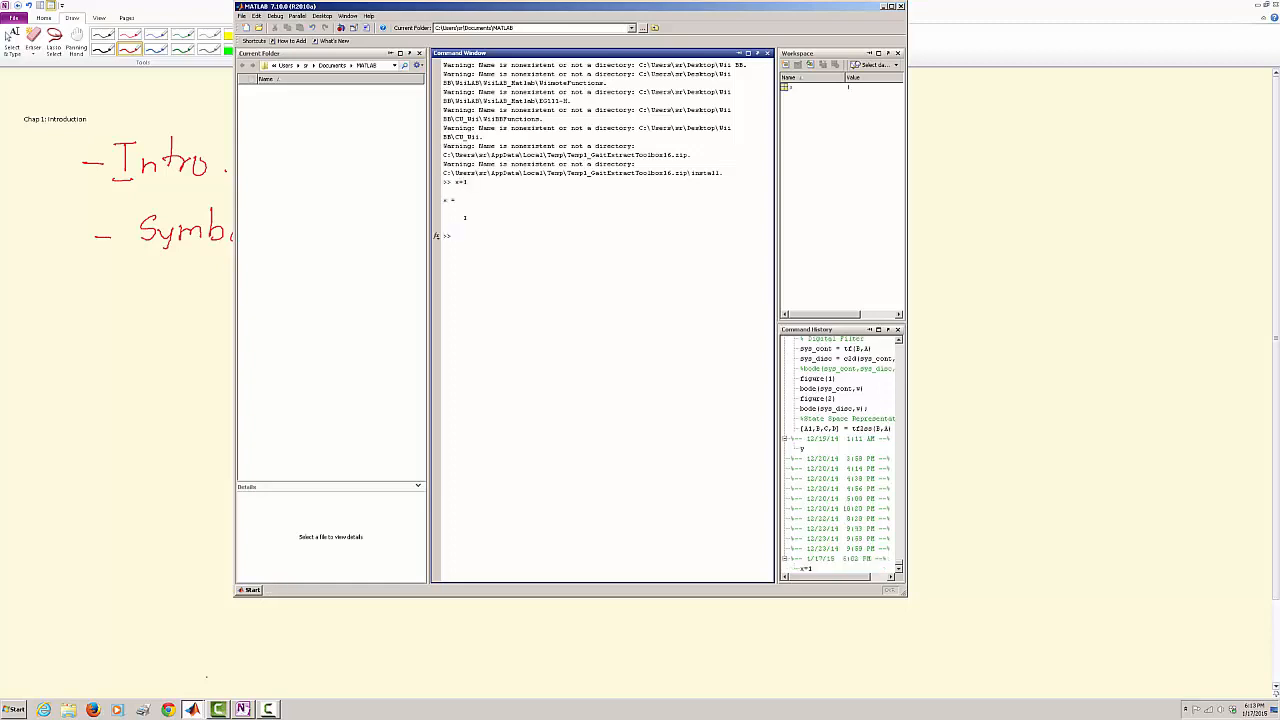
{"action": "type", "text": "x+4"}
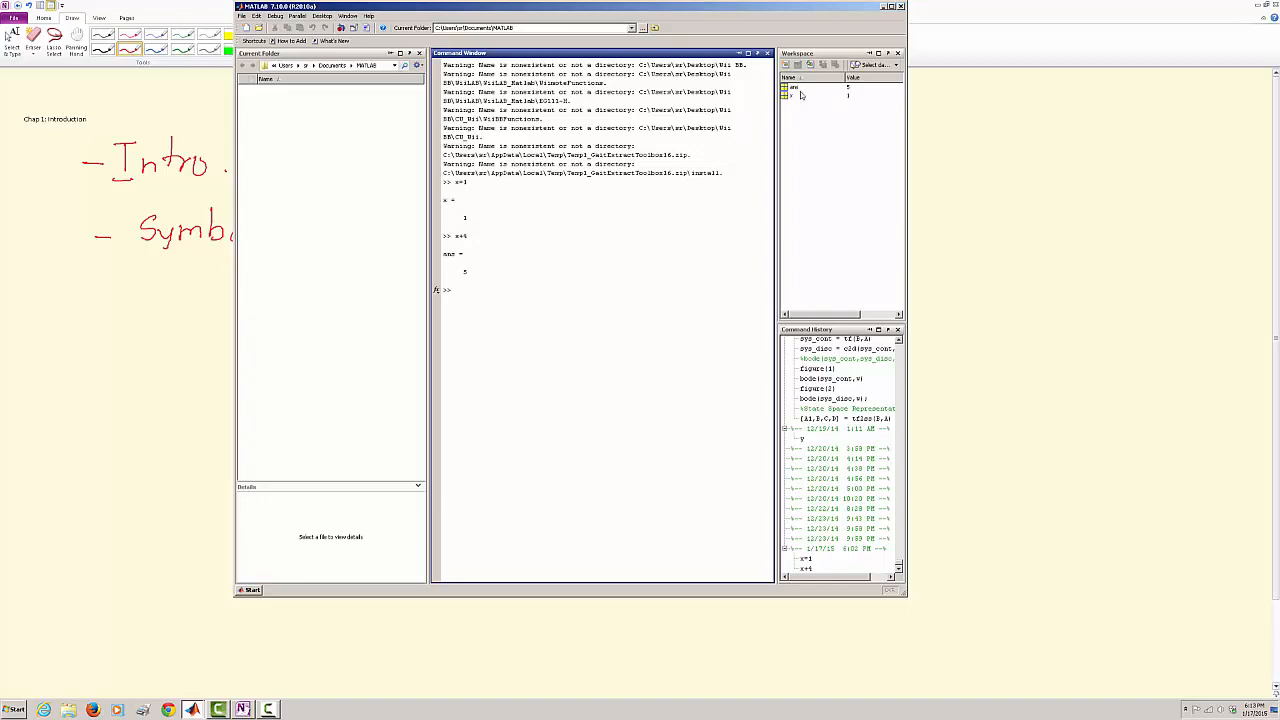
{"action": "mouse_move", "coordinate": [836, 92]}
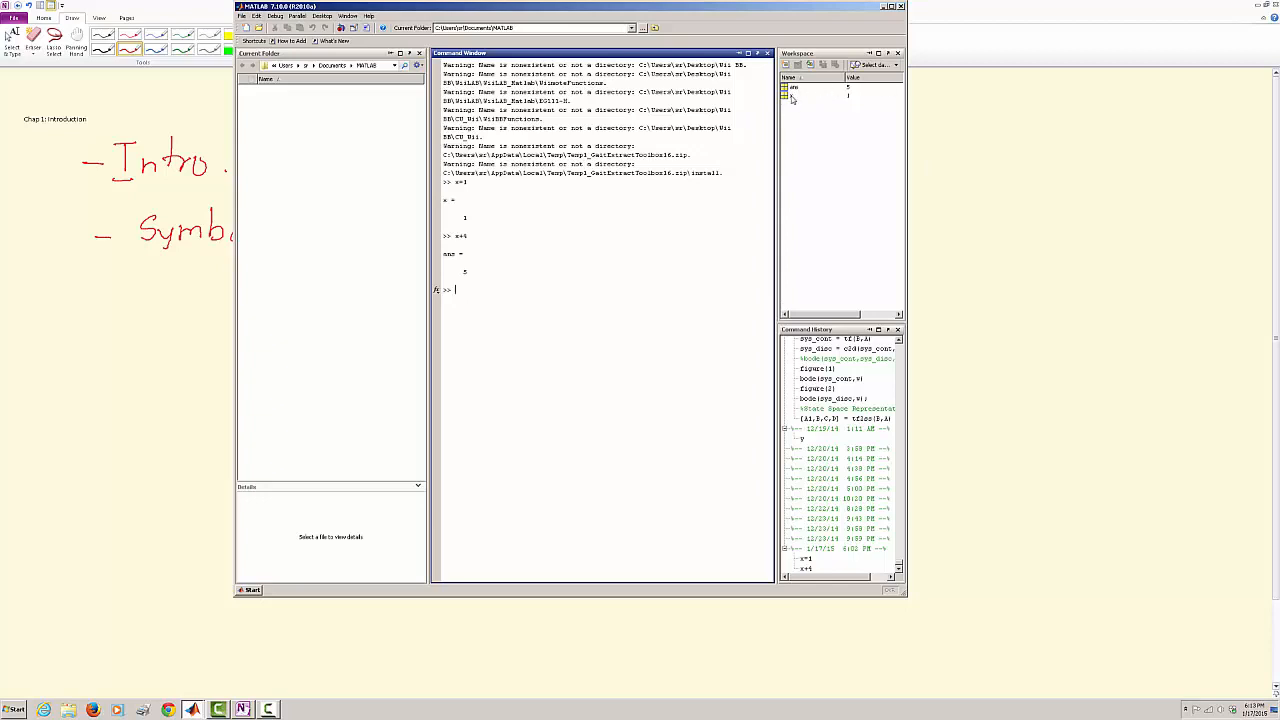
{"action": "mouse_move", "coordinate": [832, 112]}
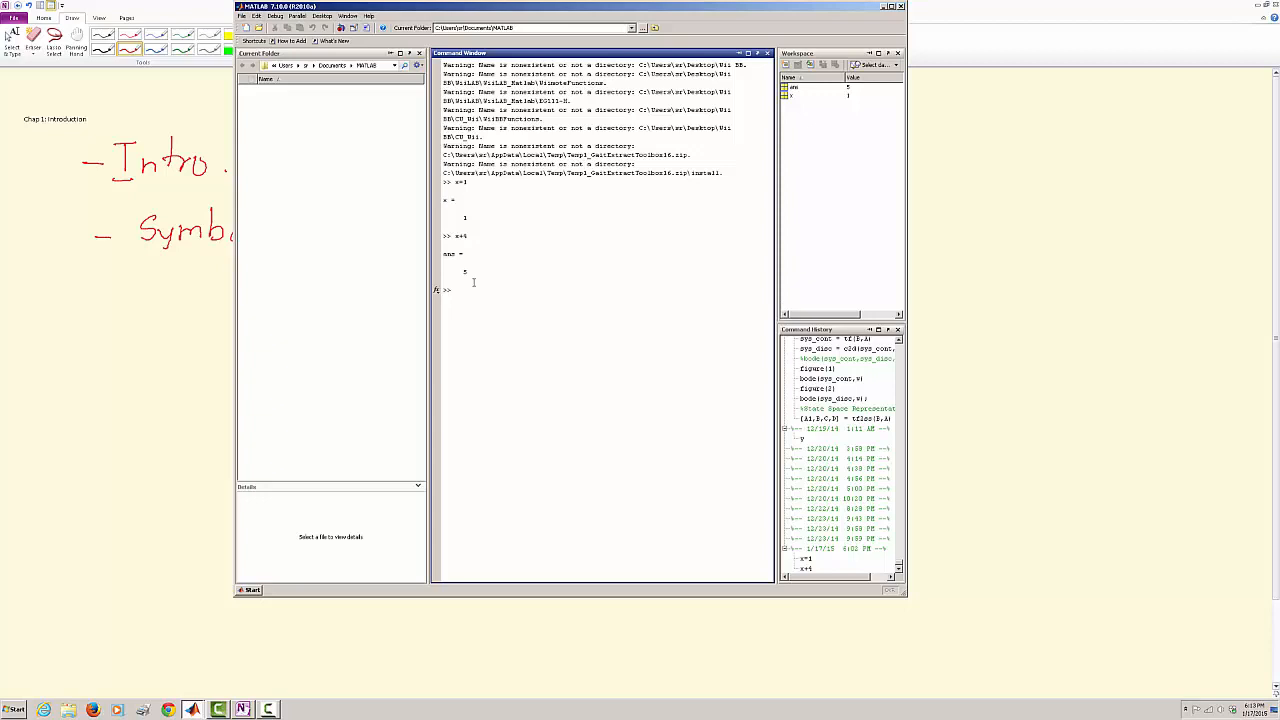
{"action": "mouse_move", "coordinate": [444, 216]}
{"action": "type", "text": "help format"}
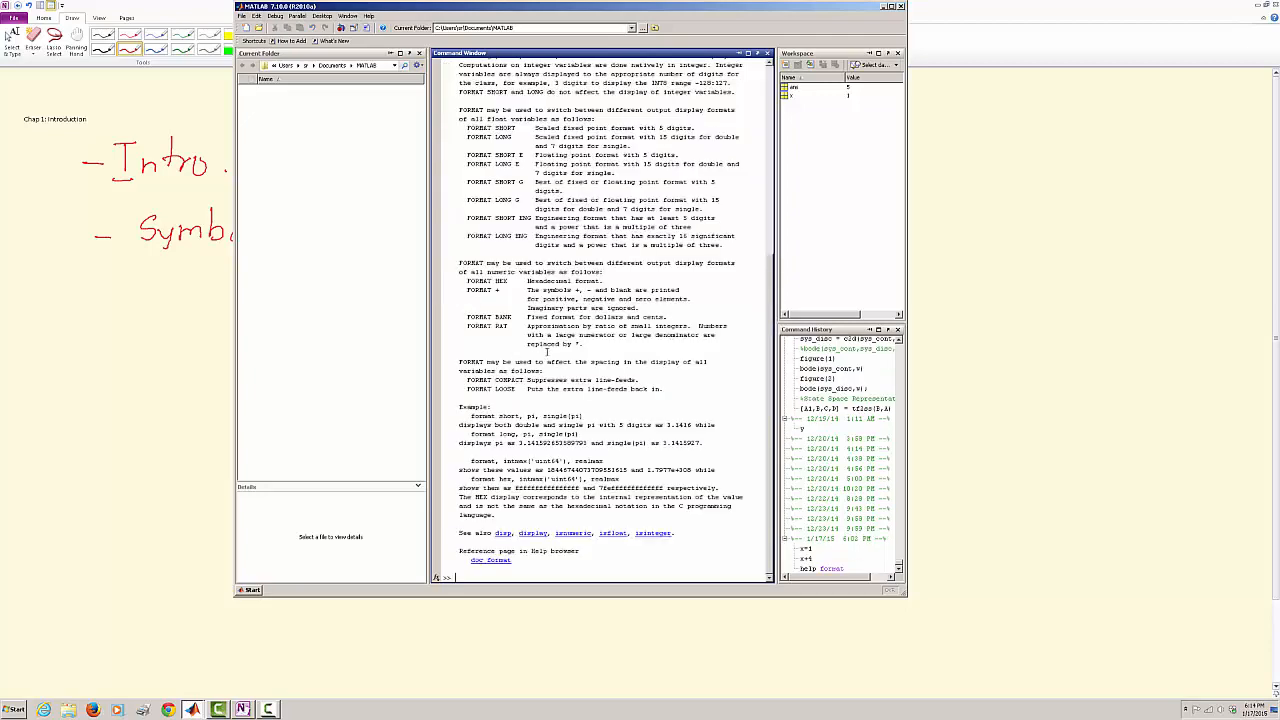
{"action": "scroll", "scroll_direction": "up", "scroll_amount": 3}
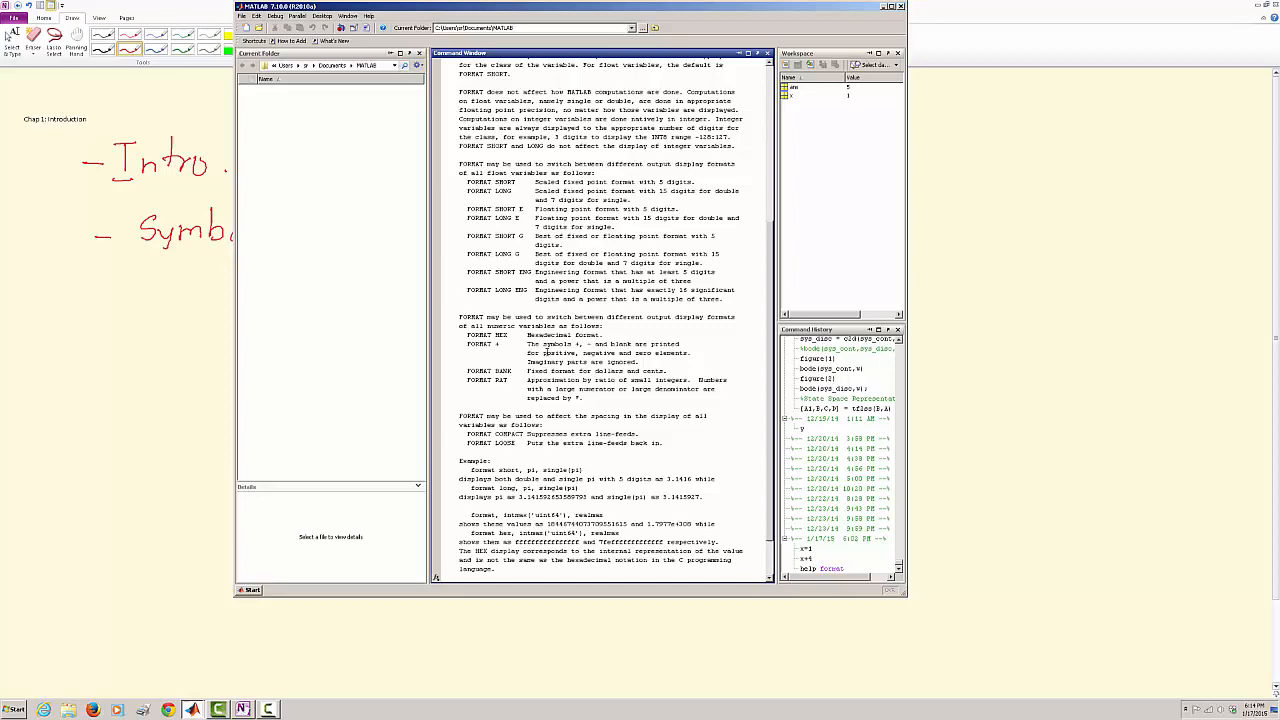
{"action": "scroll", "scroll_direction": "up", "scroll_amount": 3}
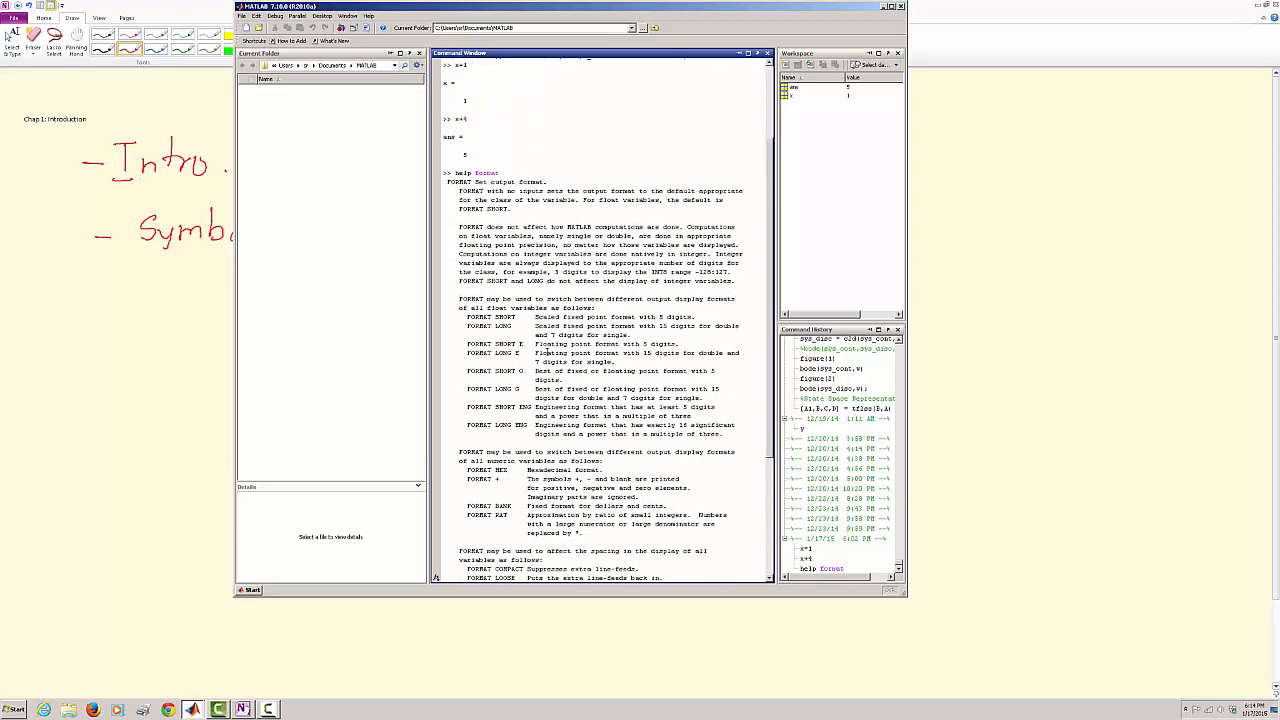
{"action": "scroll", "scroll_direction": "down", "scroll_amount": 3}
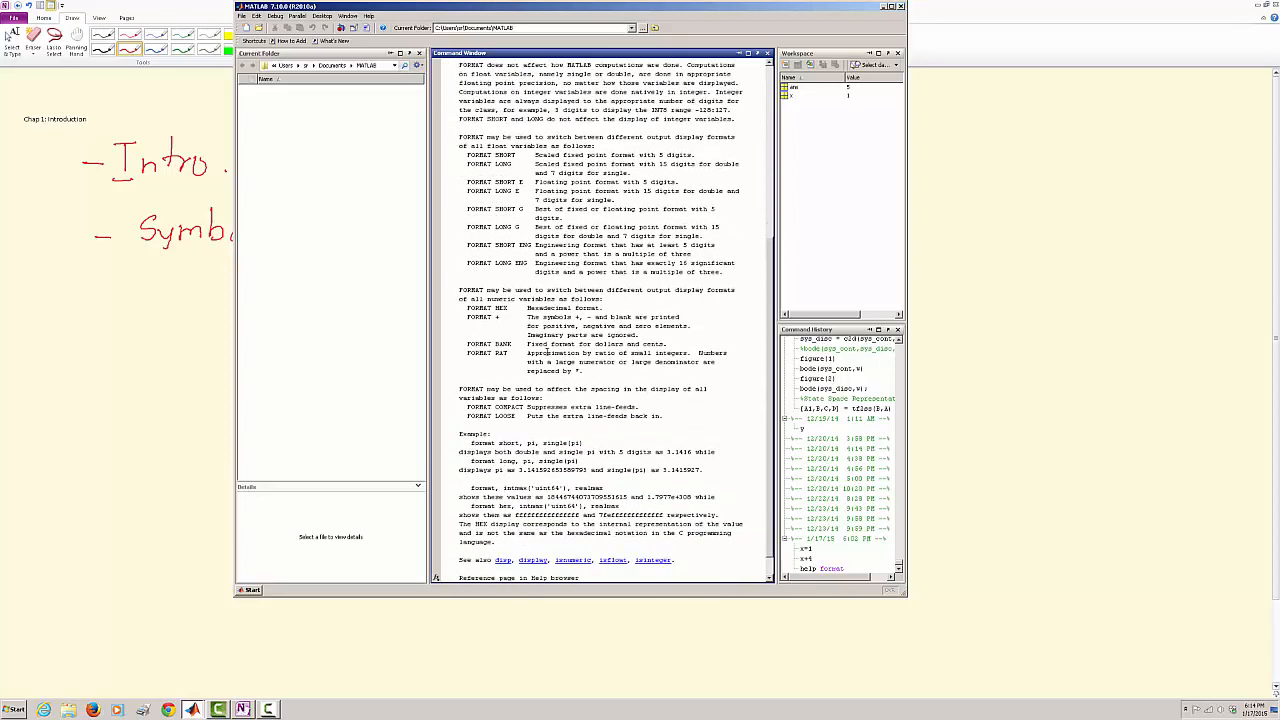
{"action": "scroll", "scroll_direction": "down", "scroll_amount": 3}
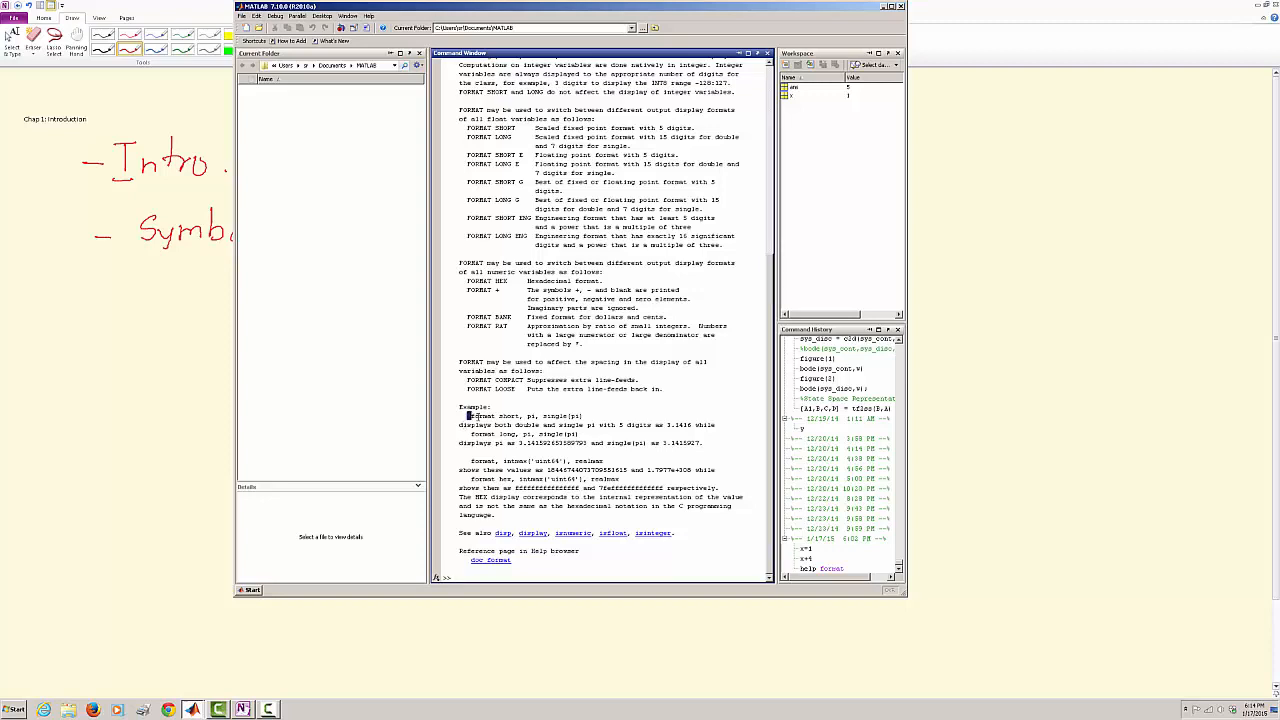
Evaluate the short-format pi example via Evaluate Selection, then show pi with format long.
{"action": "double_click", "coordinate": [510, 416]}
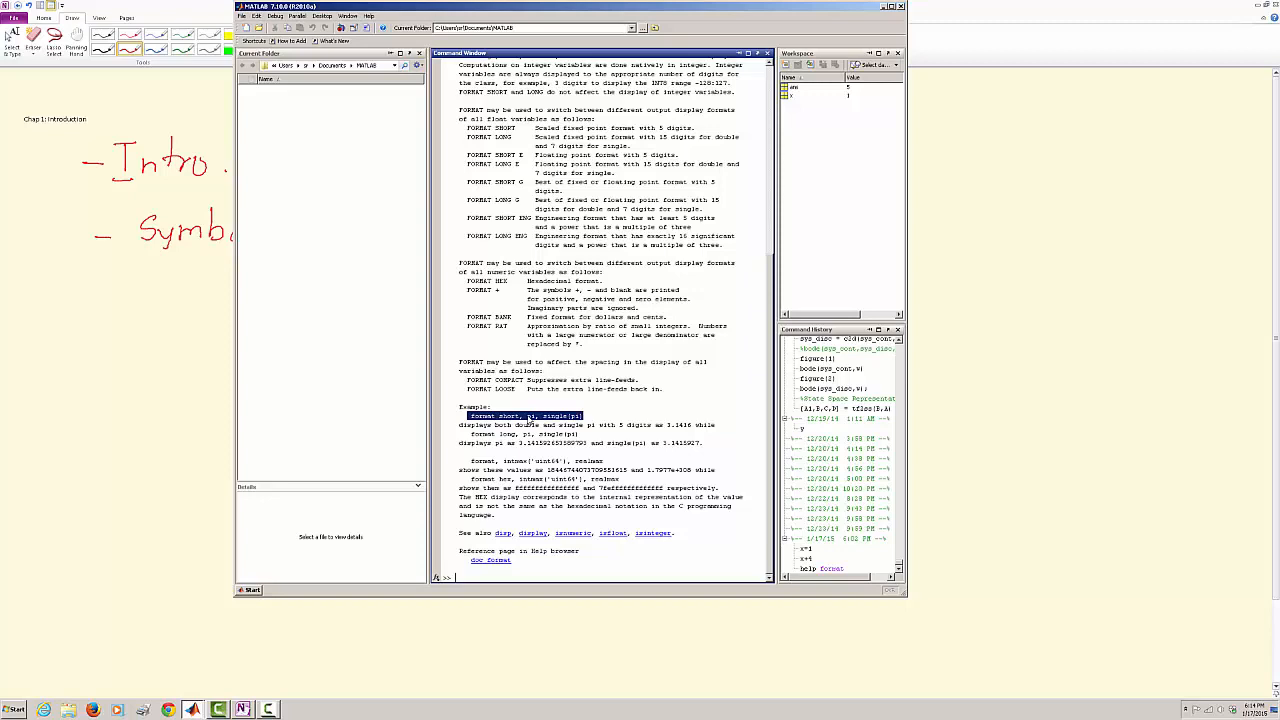
{"action": "right_click", "coordinate": [524, 418]}
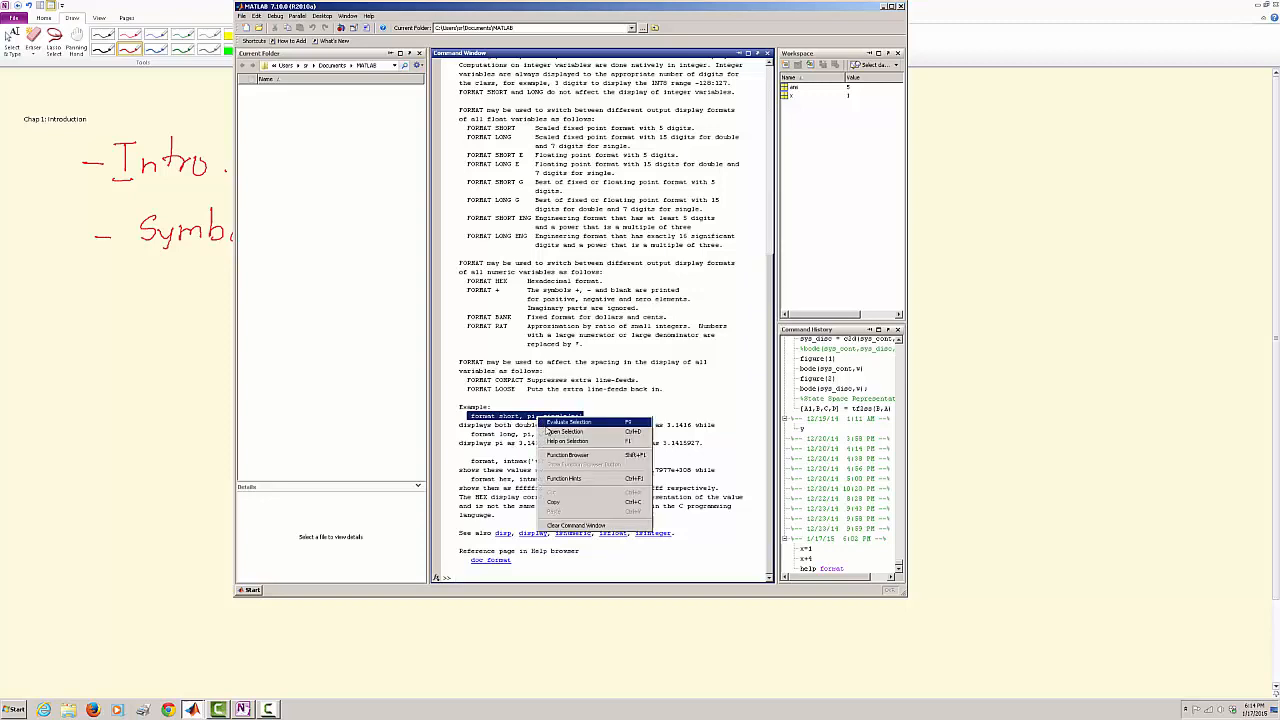
{"action": "left_click", "coordinate": [568, 420]}
{"action": "type", "text": "pi"}
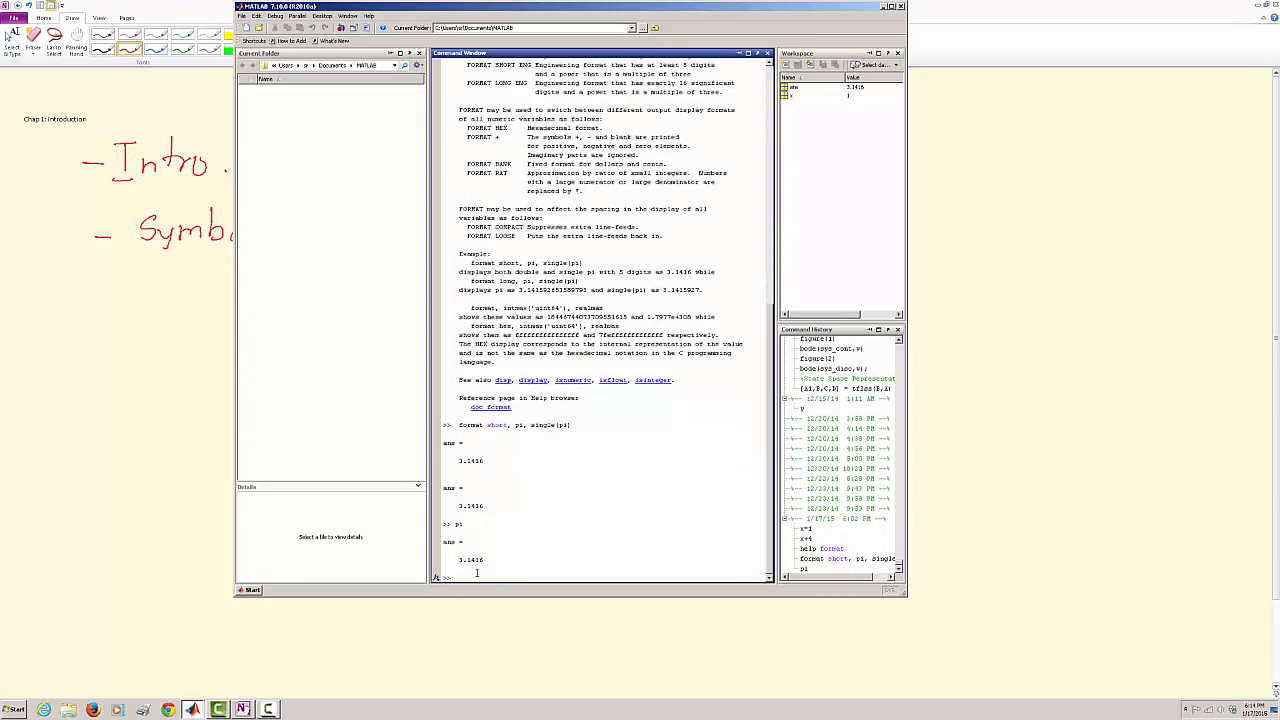
{"action": "type", "text": "fo"}
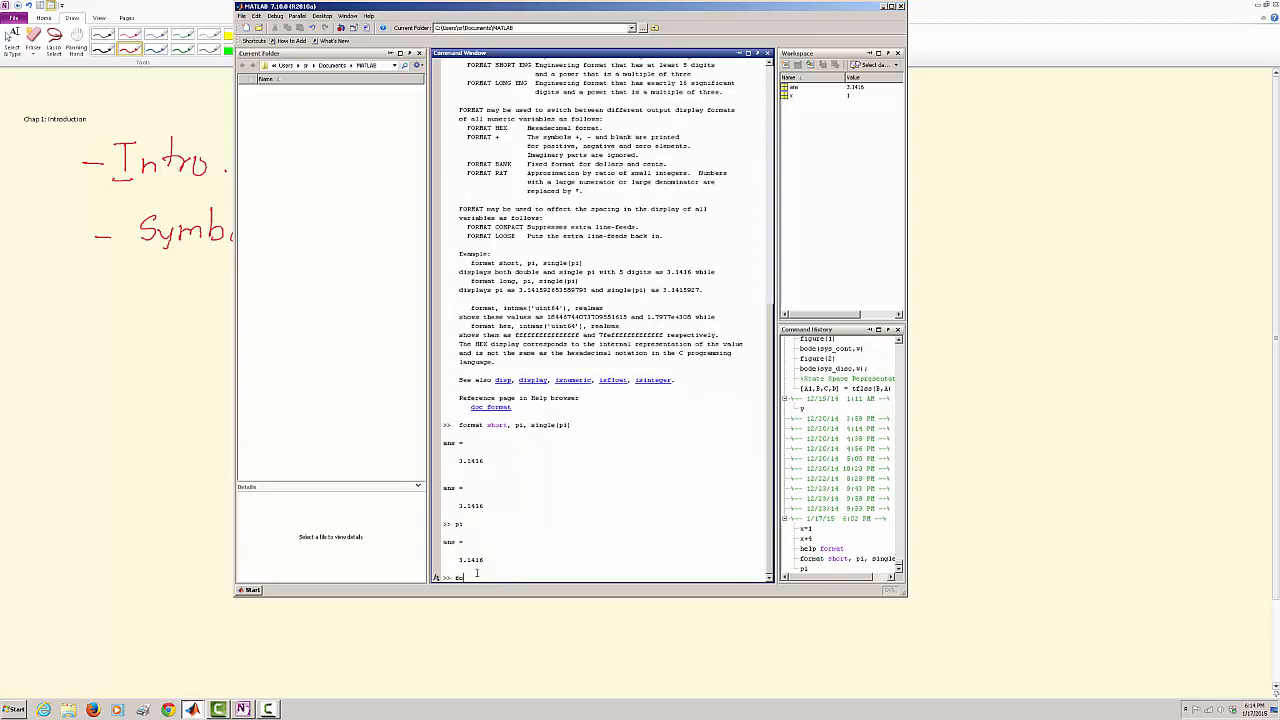
{"action": "type", "text": "format long"}
{"action": "type", "text": "pi"}
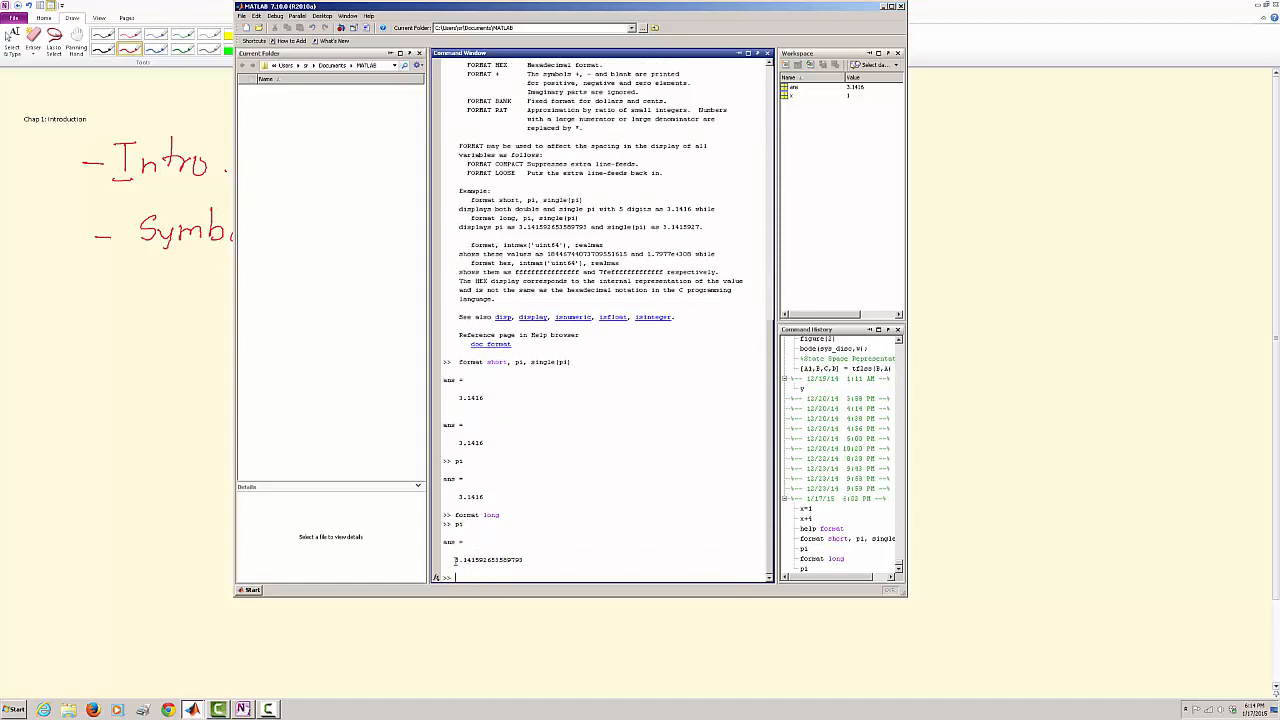
Create the complex variable x=1+i shown in long format, then return to OneNote.
{"action": "double_click", "coordinate": [488, 560]}
{"action": "type", "text": "z=5+2i"}
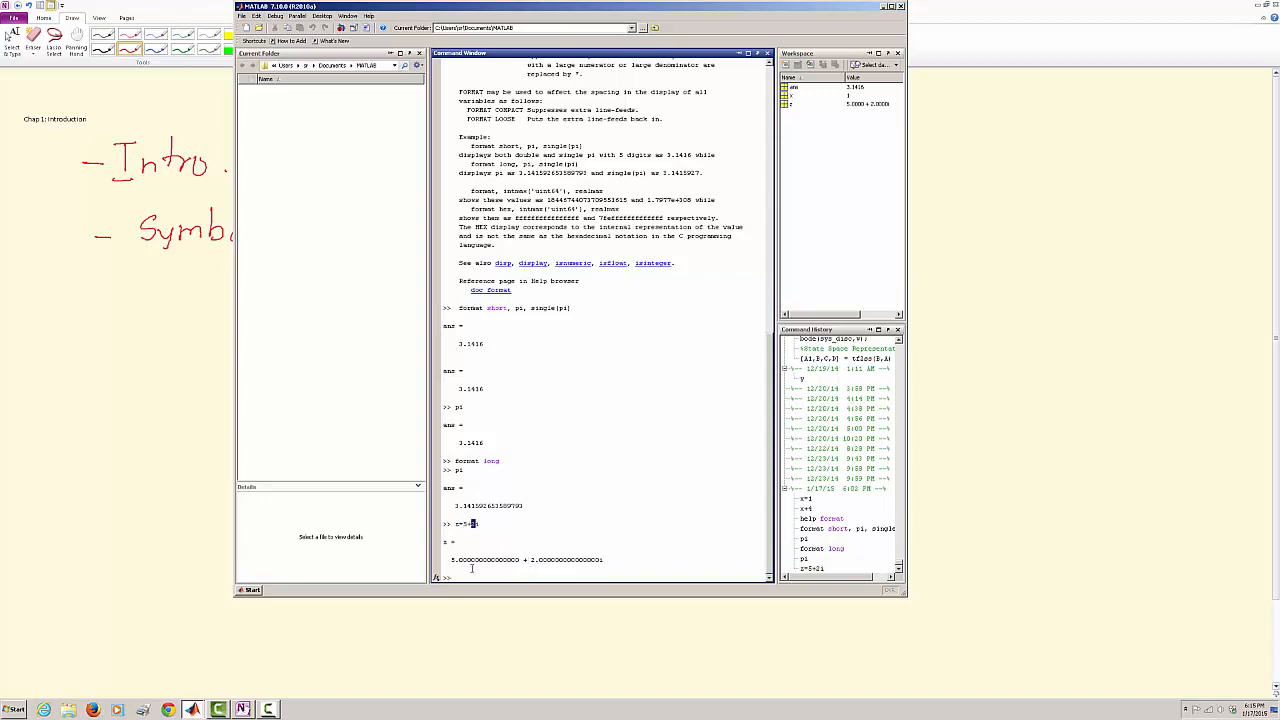
{"action": "double_click", "coordinate": [478, 560]}
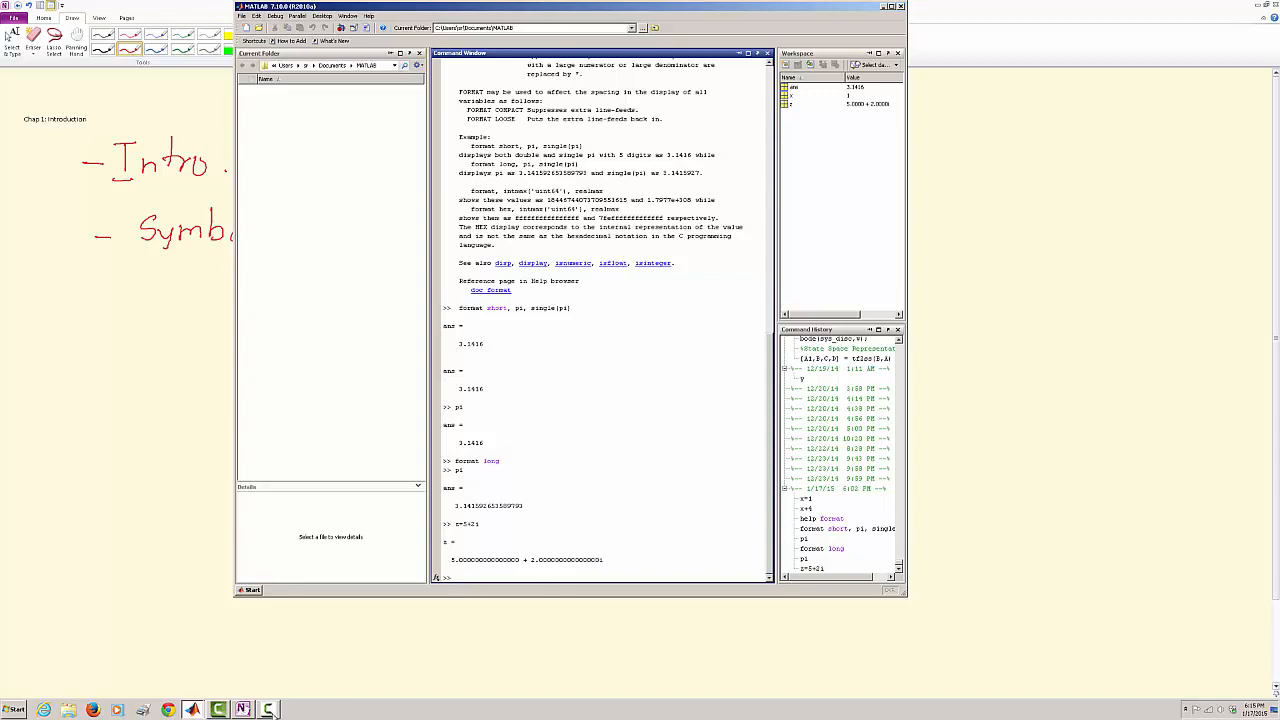
{"action": "left_click", "coordinate": [242, 708]}
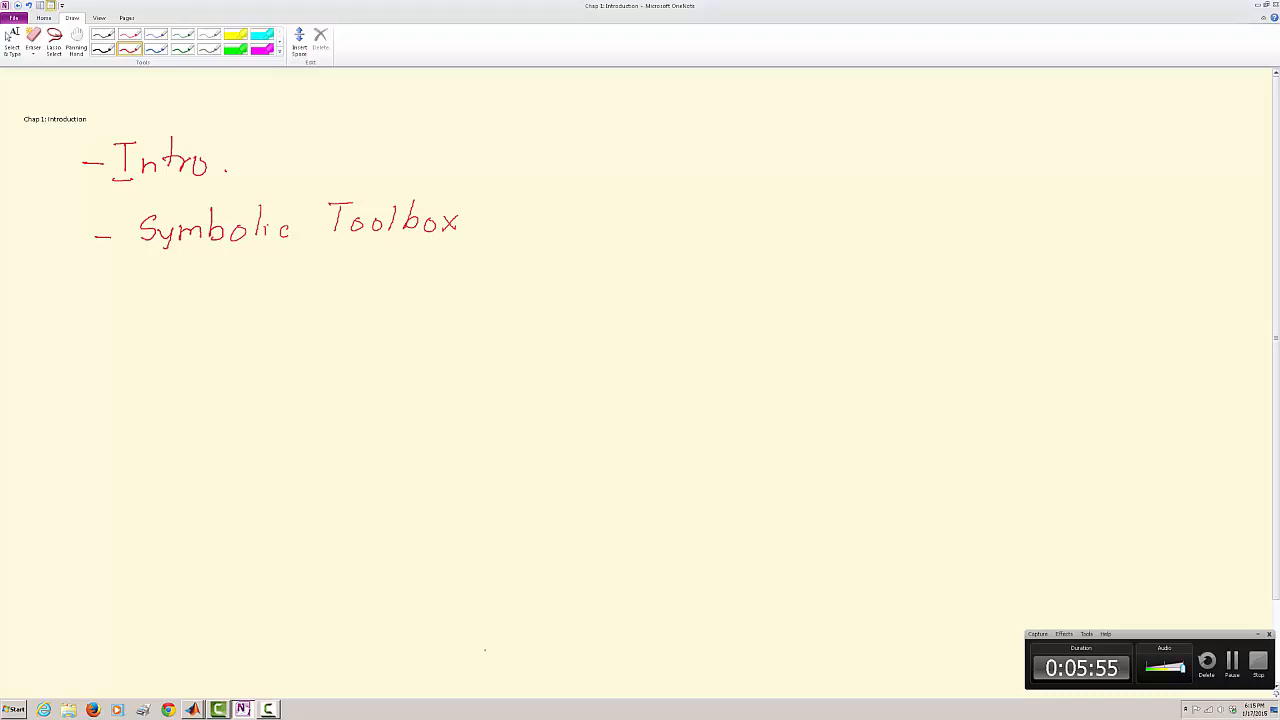
{"action": "mouse_move", "coordinate": [192, 708]}
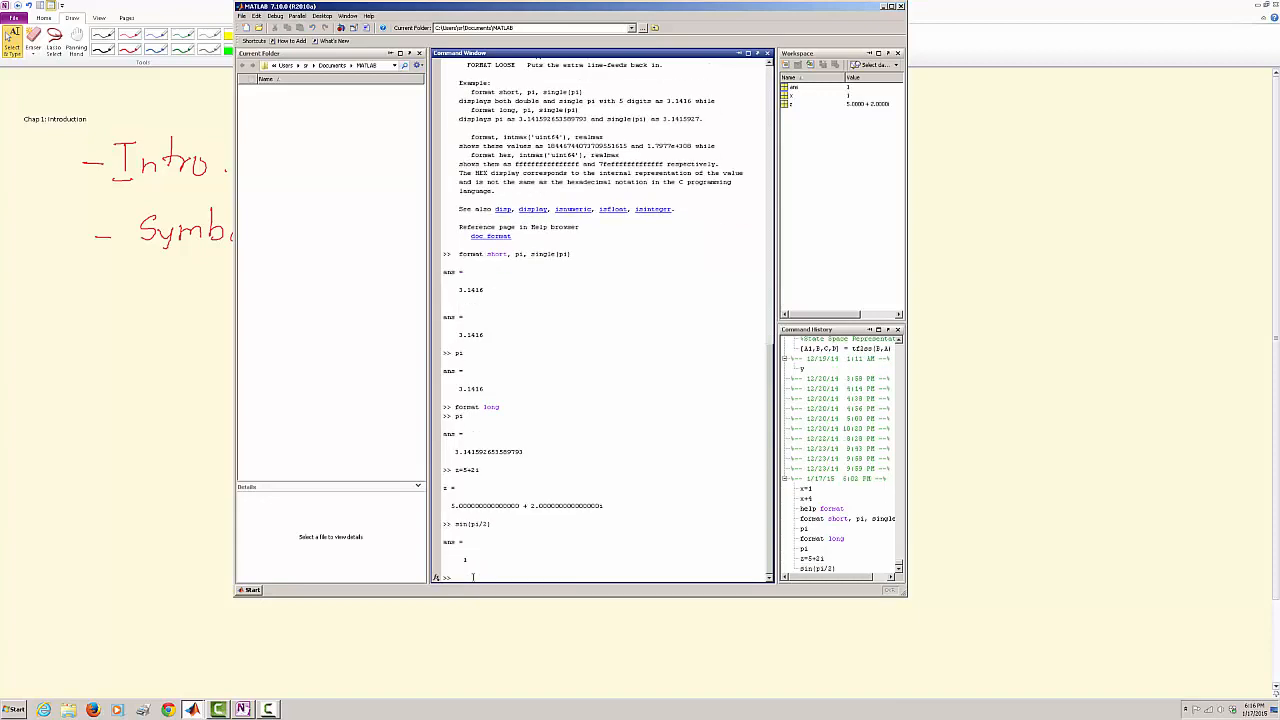
Evaluate sin(90) in radians and sind(90) in degrees, then bring the script editor forward.
{"action": "type", "text": "sin(0"}
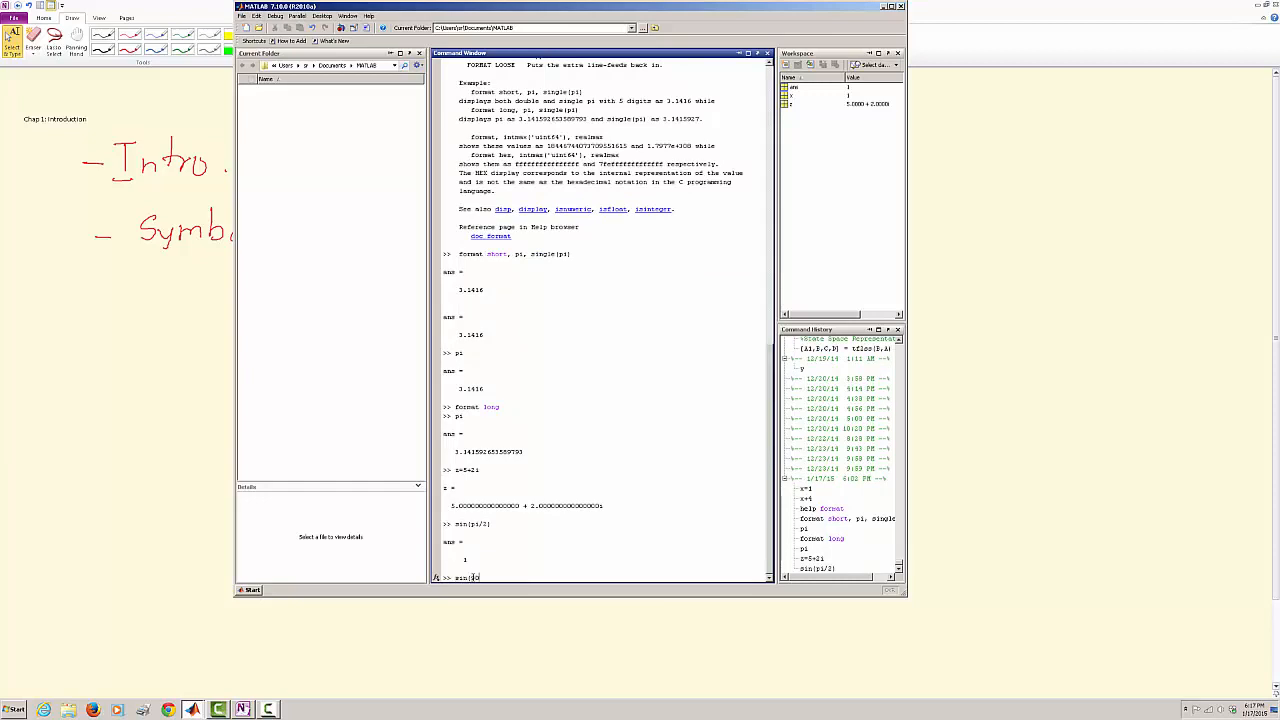
{"action": "key", "text": "Return"}
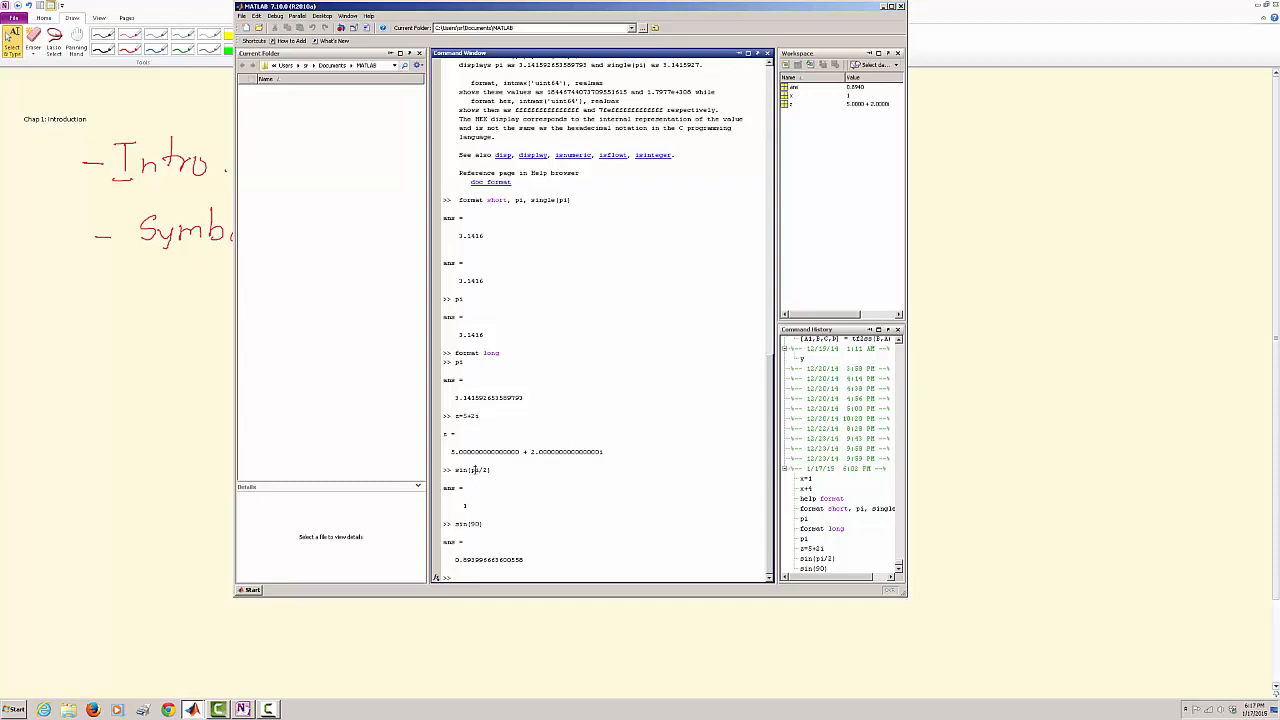
{"action": "double_click", "coordinate": [476, 470]}
{"action": "type", "text": "sind(90)"}
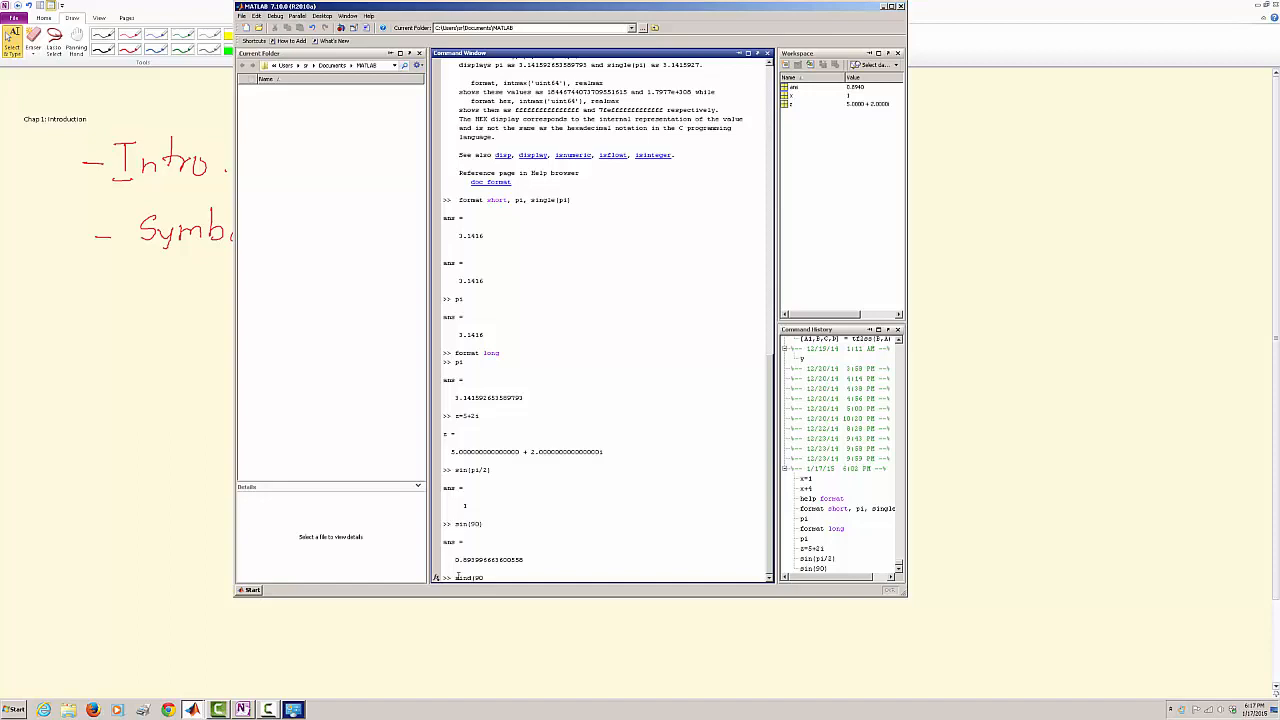
{"action": "key", "text": "Return"}
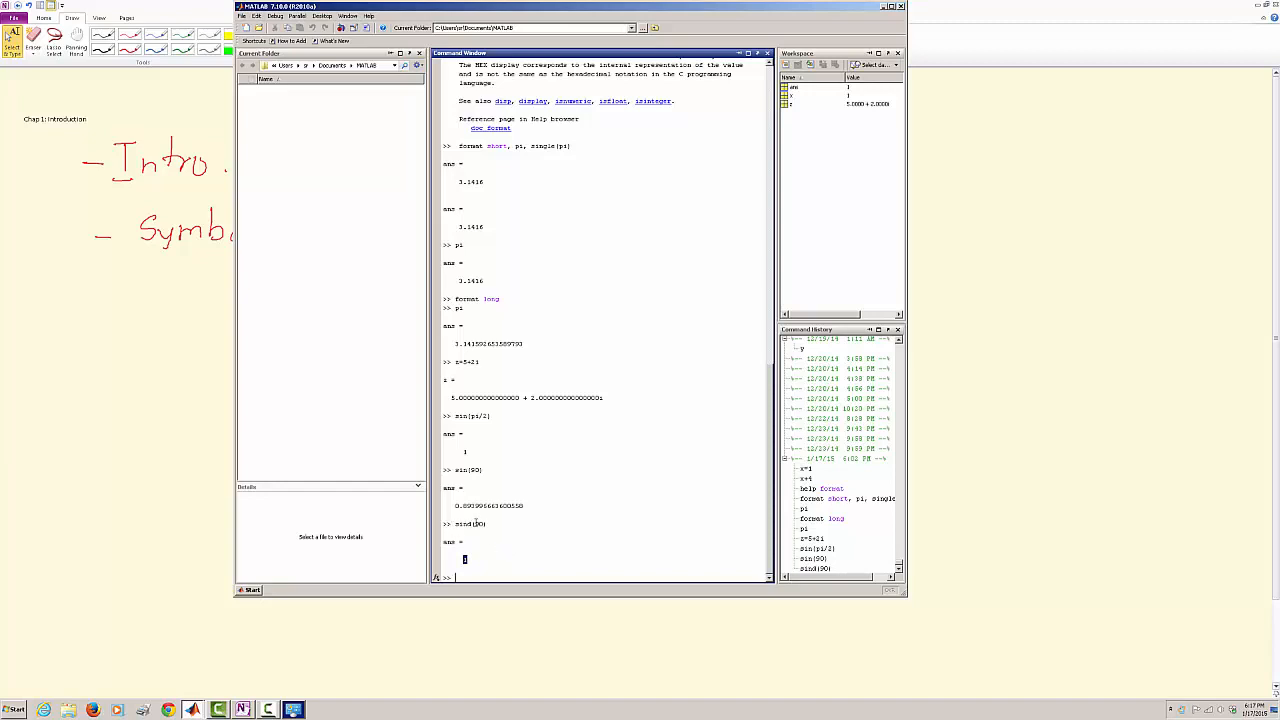
{"action": "double_click", "coordinate": [480, 524]}
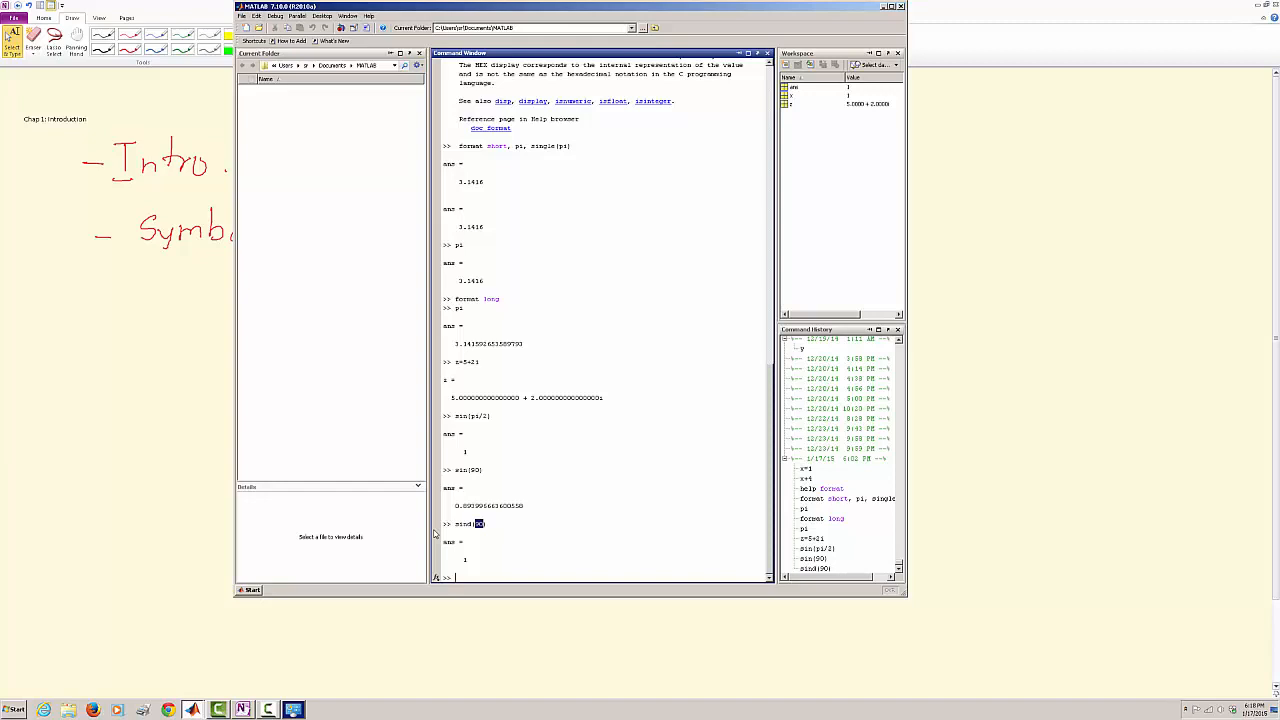
{"action": "mouse_move", "coordinate": [400, 538]}
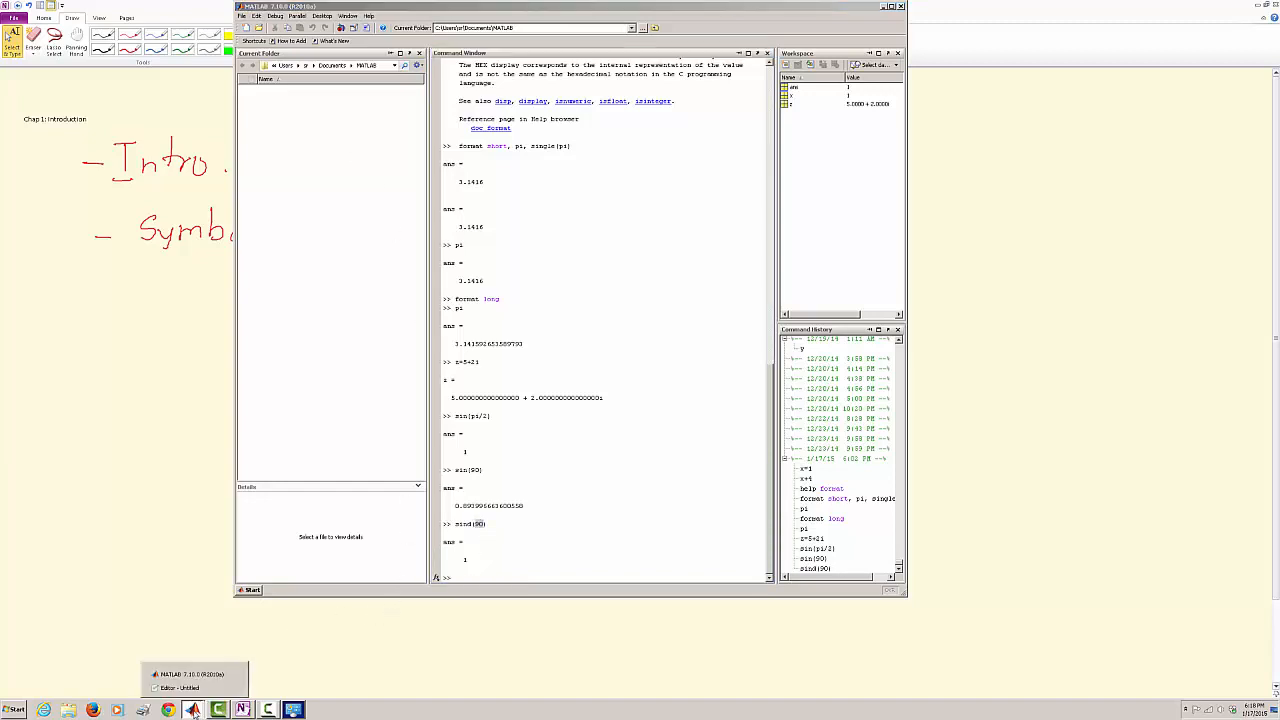
{"action": "left_click", "coordinate": [180, 688]}
{"action": "type", "text": "%Comm"}
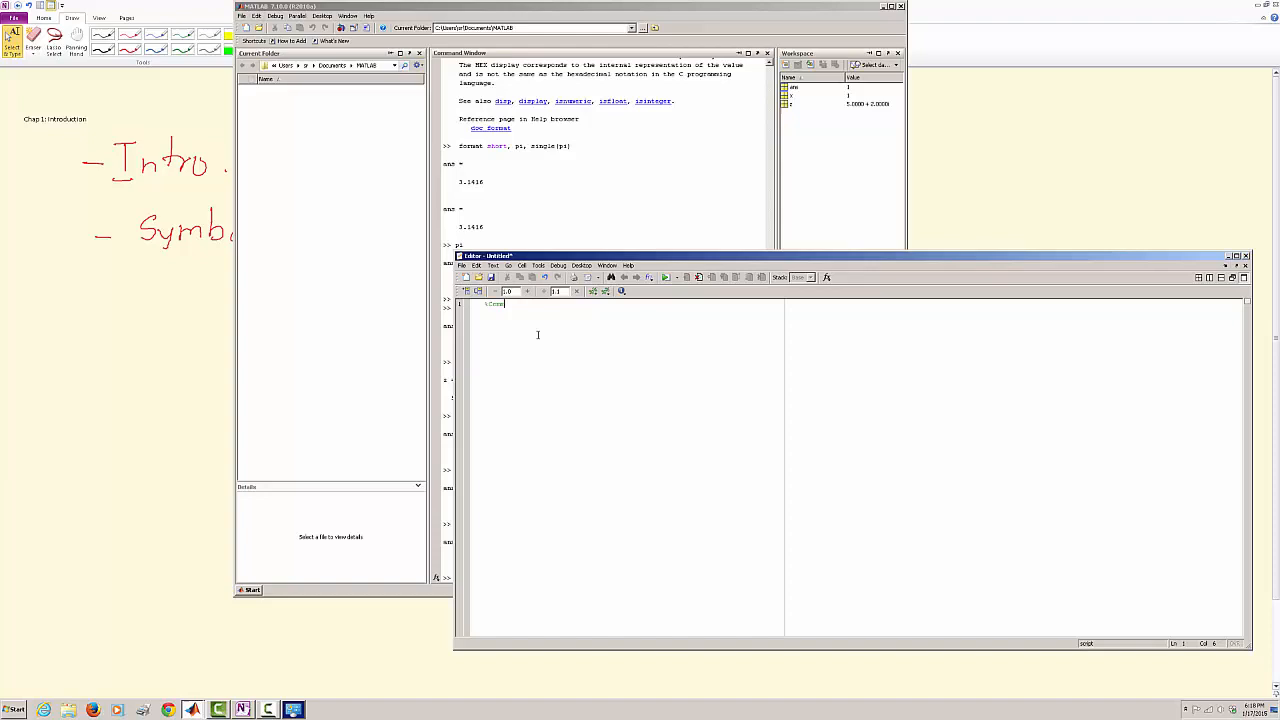
Write the script: a %Chapter 1 my first Matlab program comment, then x=1; and y=x+5;.
{"action": "type", "text": "ent 1"}
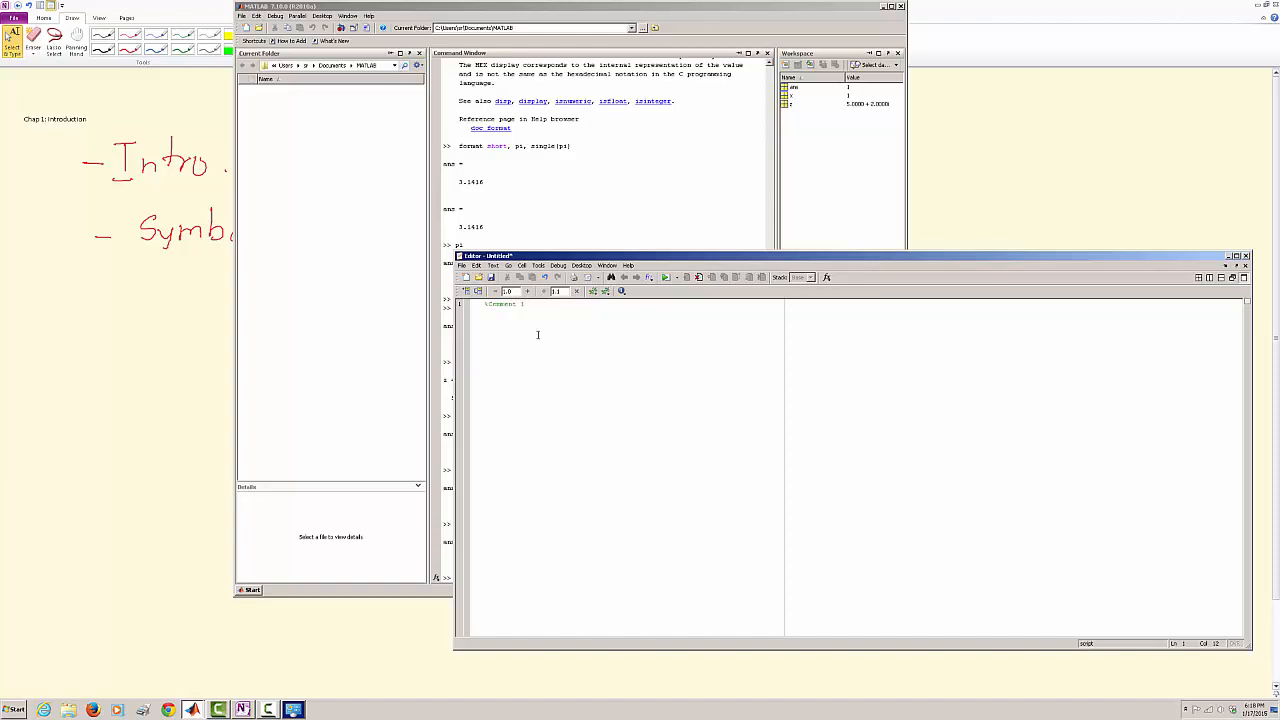
{"action": "type", "text": "my t"}
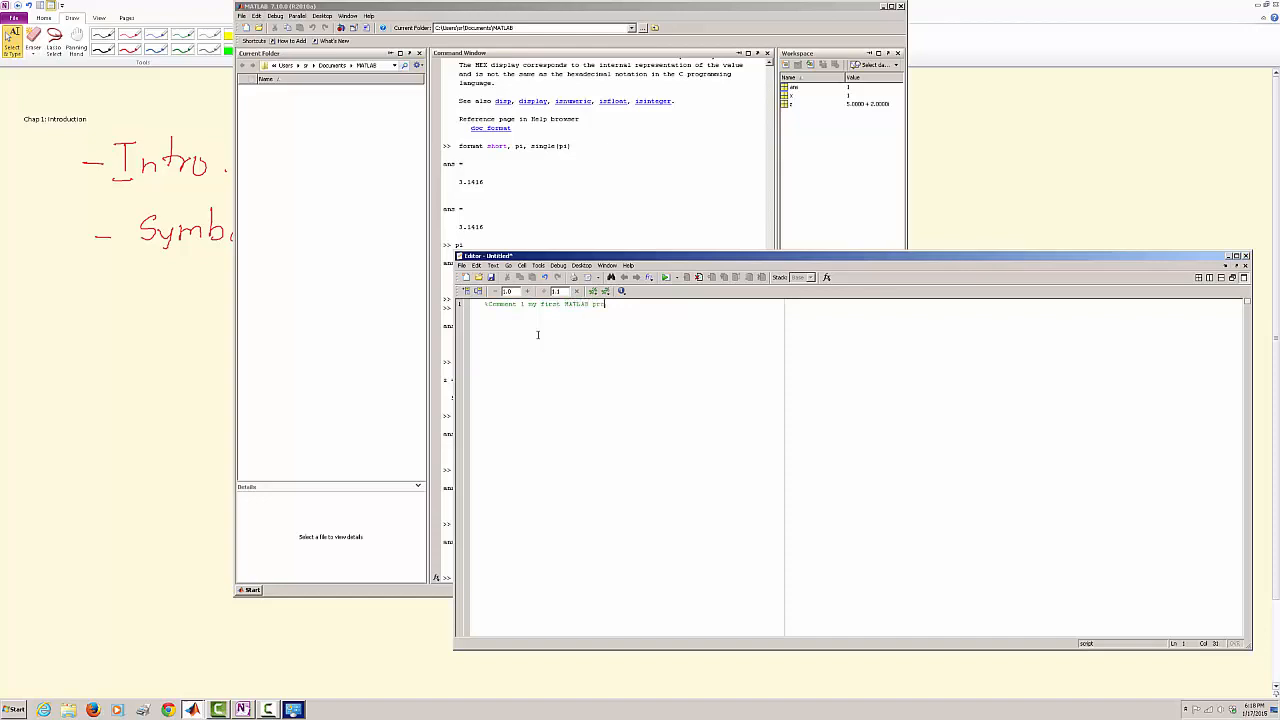
{"action": "type", "text": "ogram"}
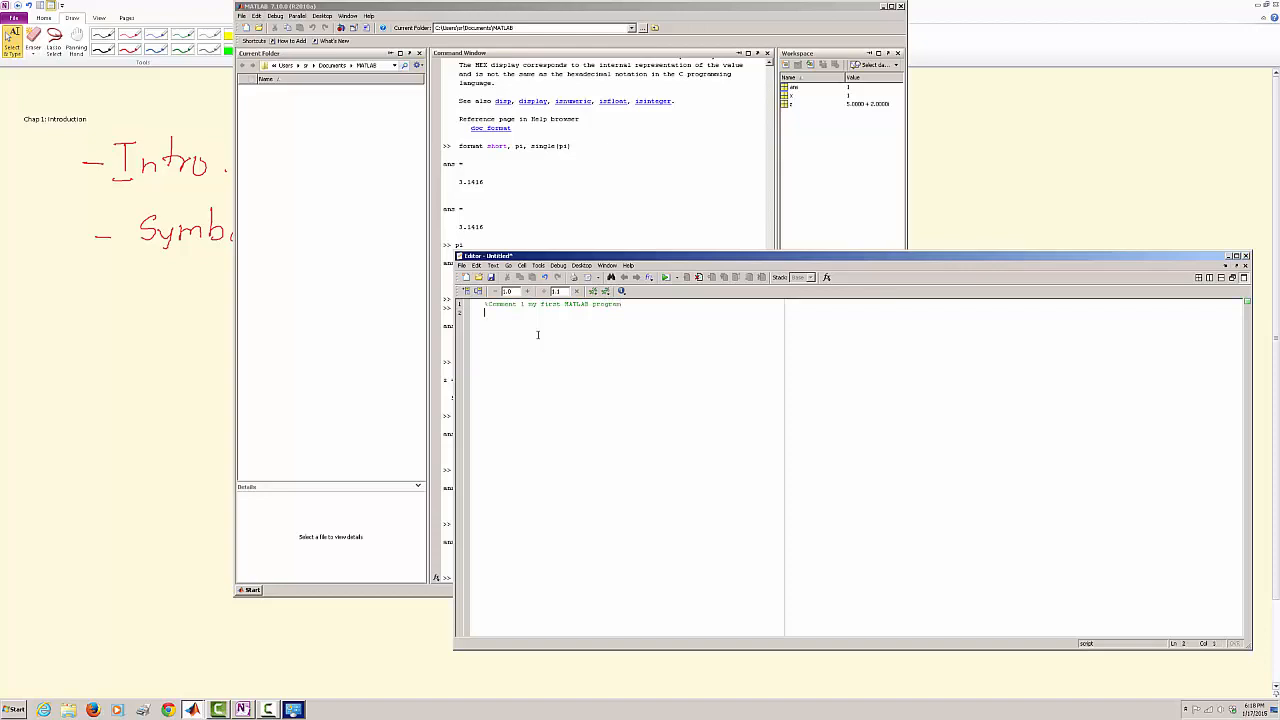
{"action": "type", "text": "x=1;"}
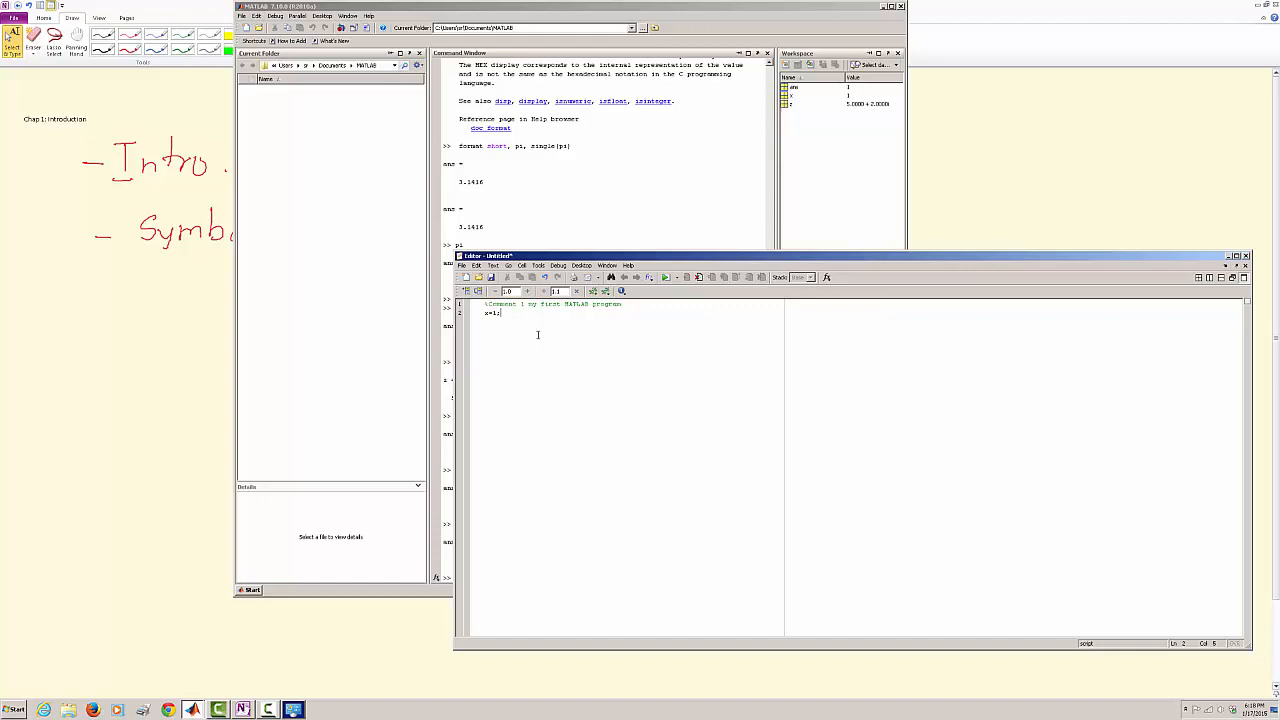
{"action": "type", "text": "y="}
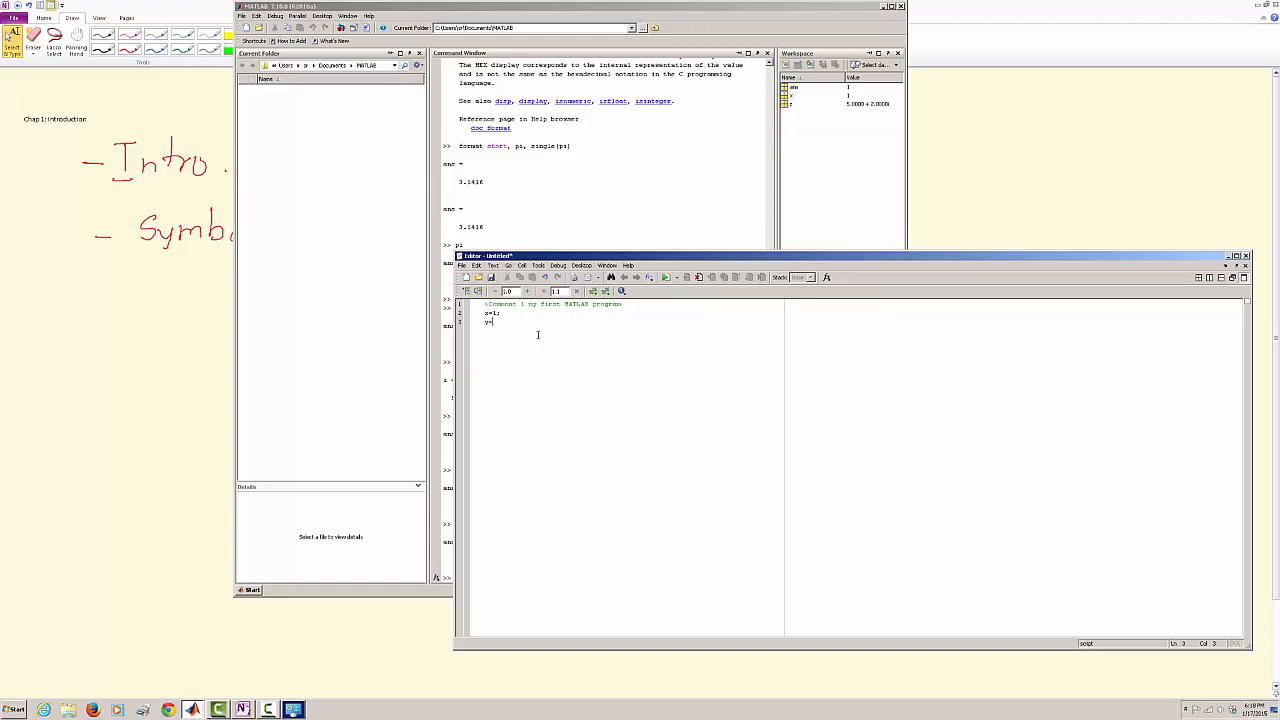
{"action": "type", "text": "x+"}
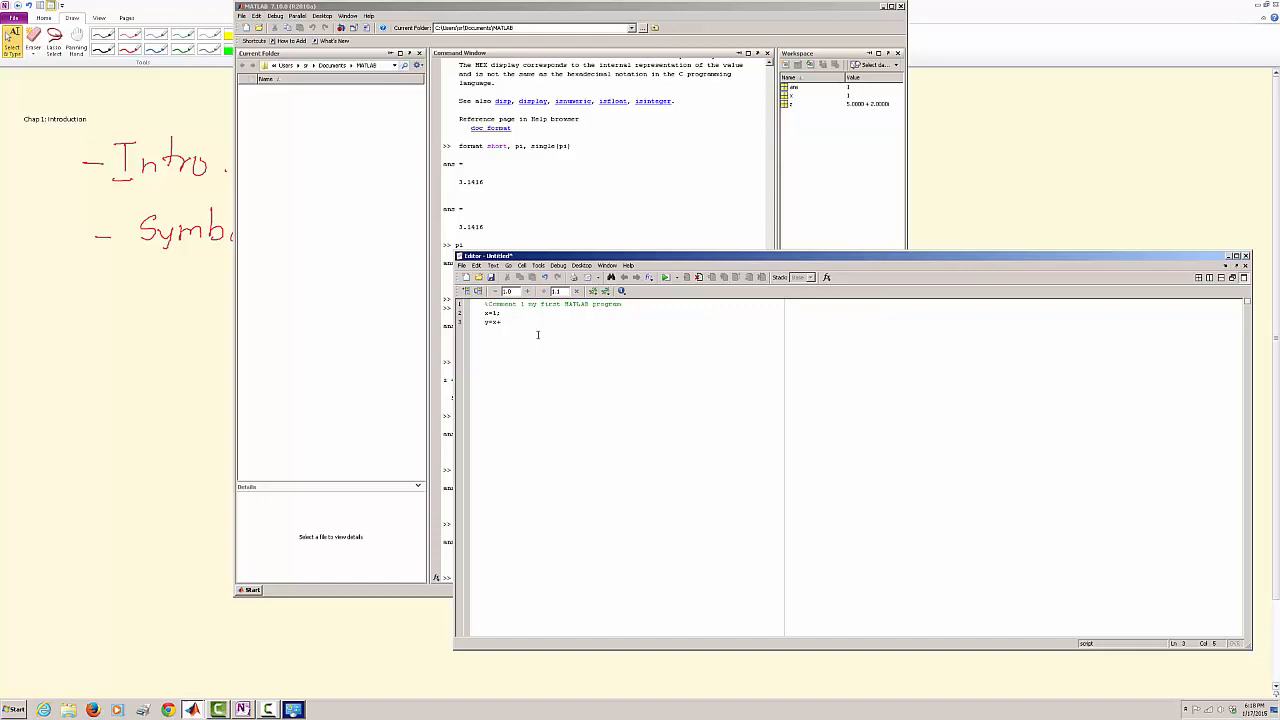
{"action": "type", "text": "5"}
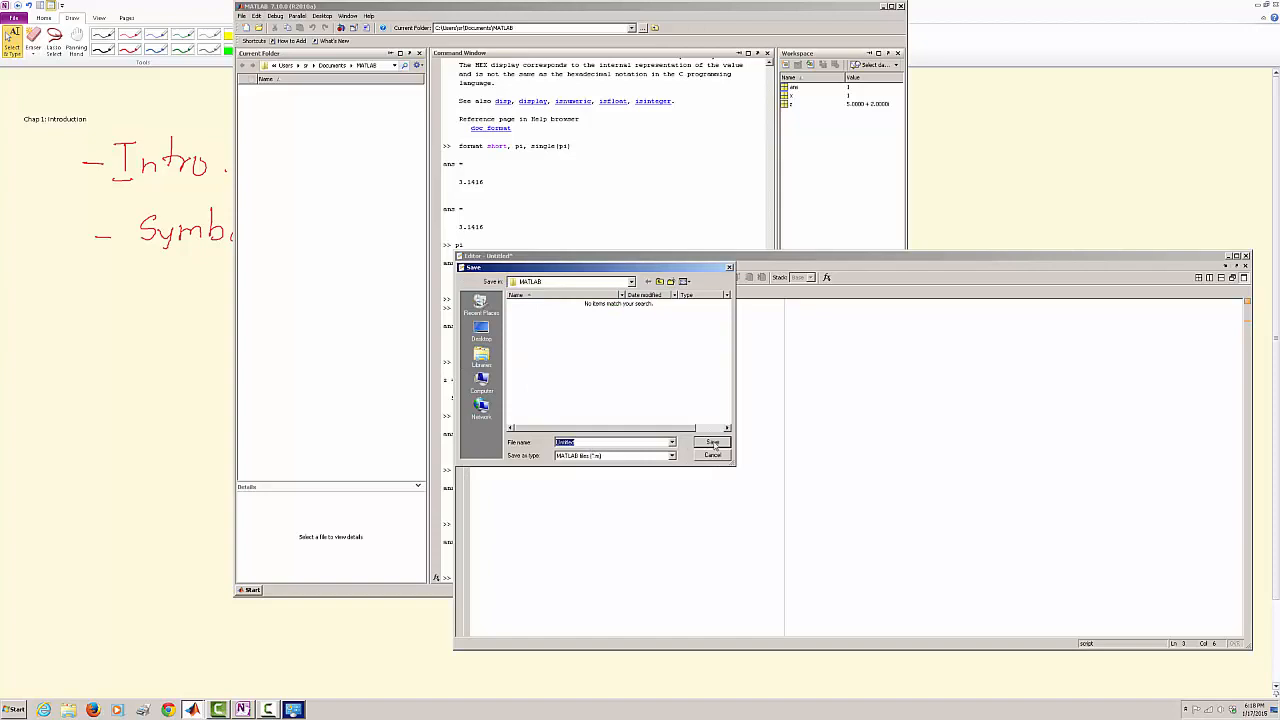
Save the script and run it so x and y print in the Command Window.
{"action": "left_click", "coordinate": [712, 442]}
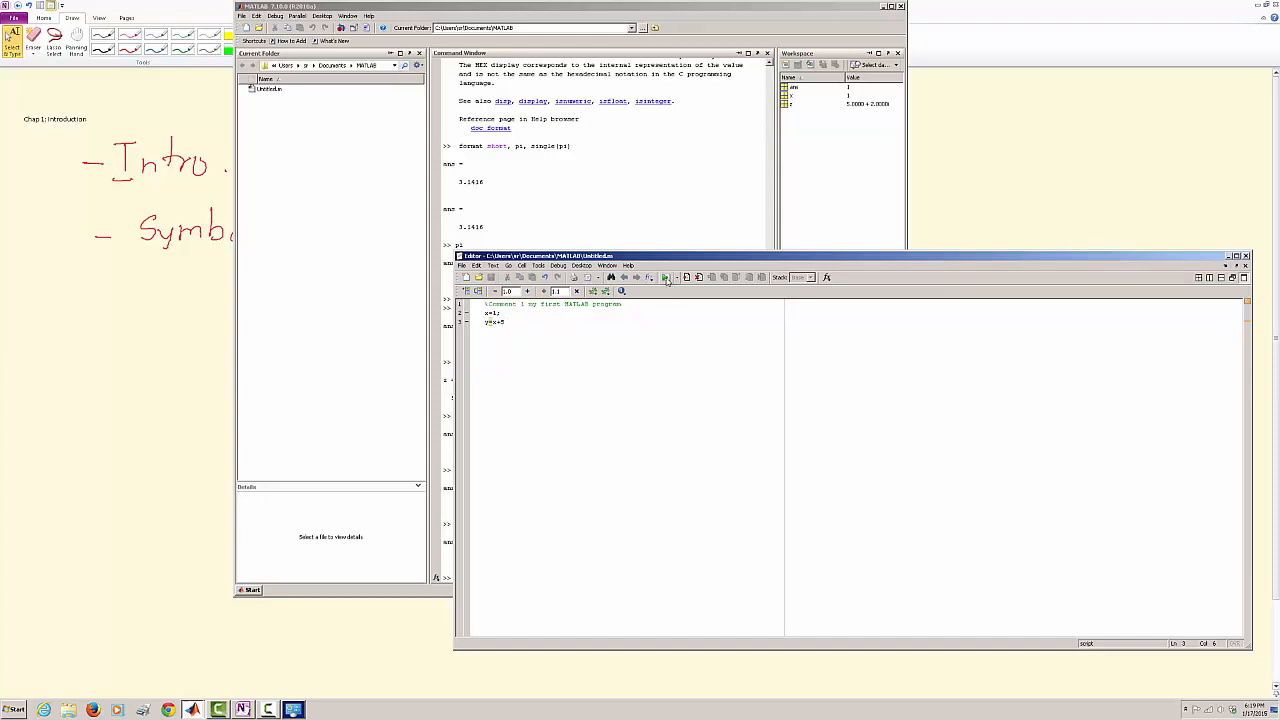
{"action": "mouse_move", "coordinate": [664, 278]}
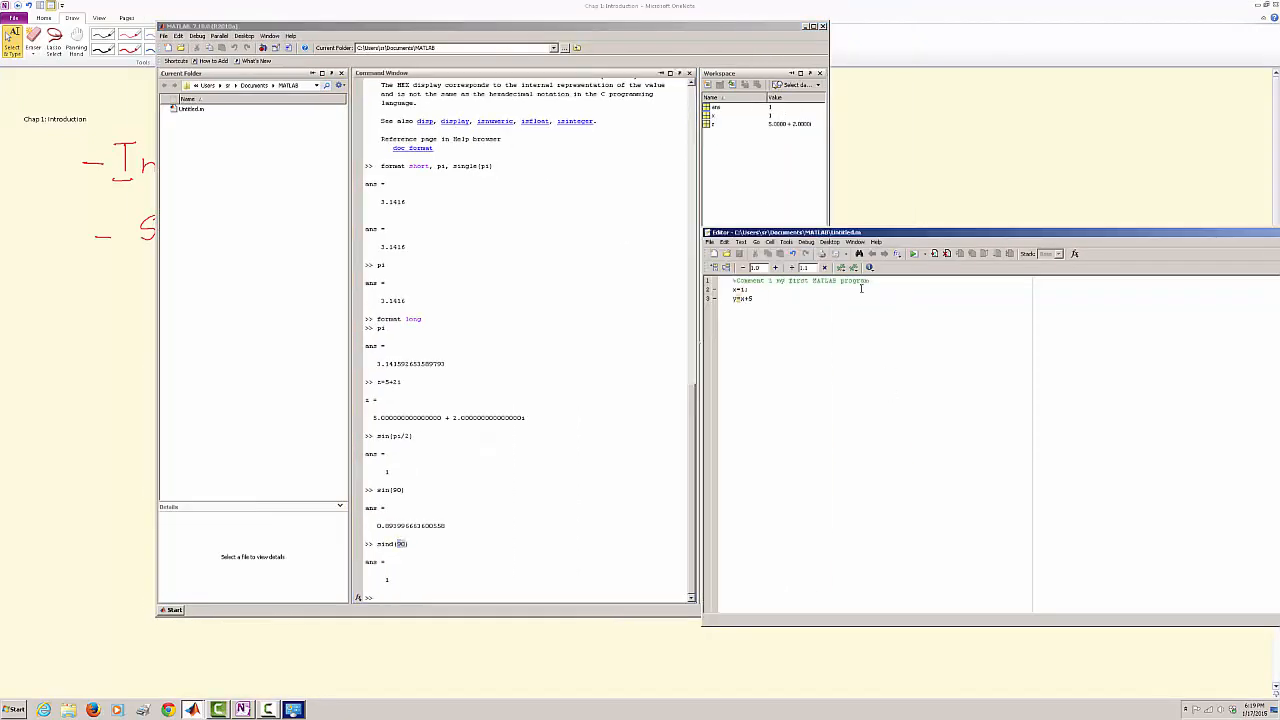
{"action": "left_click", "coordinate": [916, 252]}
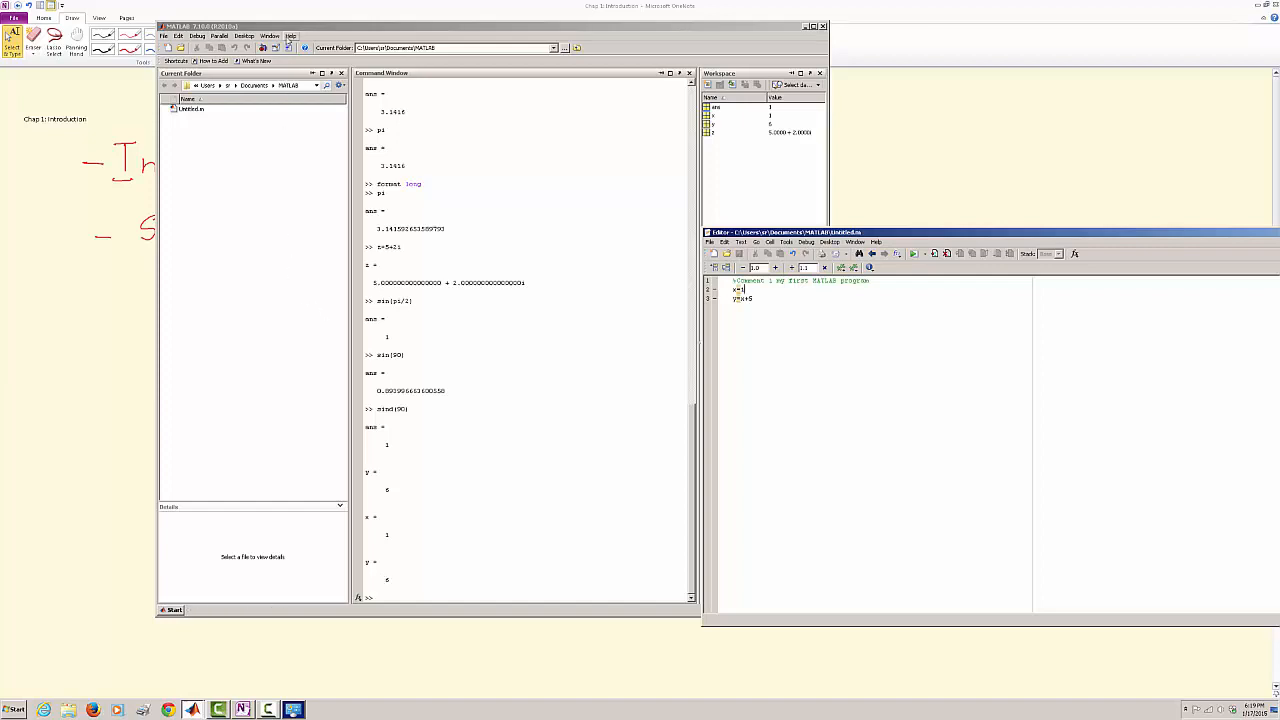
{"action": "left_click", "coordinate": [292, 36]}
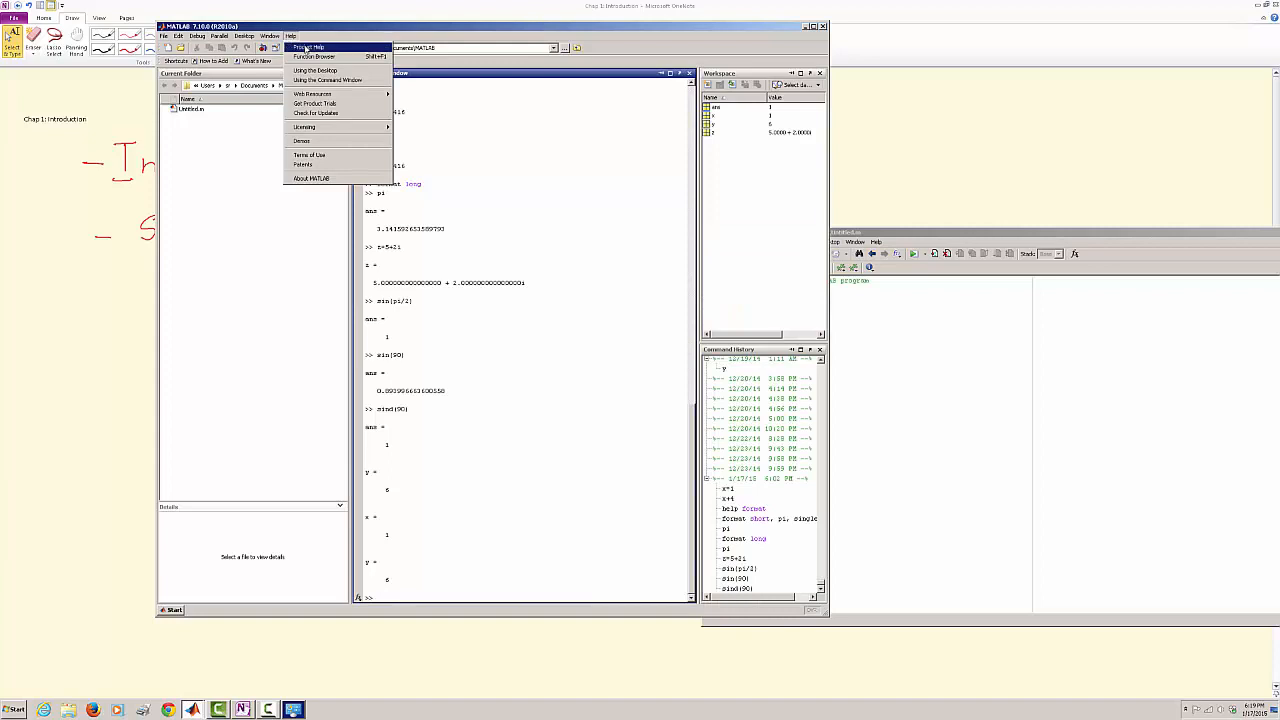
{"action": "mouse_move", "coordinate": [302, 140]}
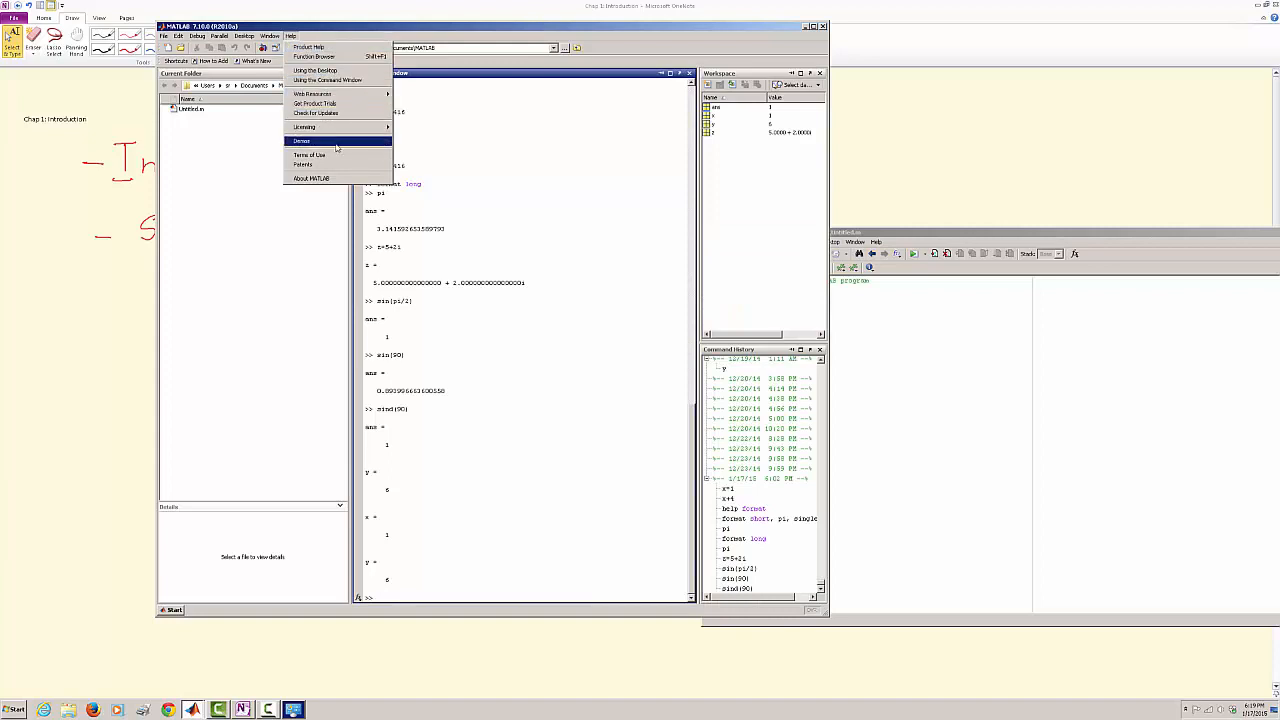
{"action": "mouse_move", "coordinate": [336, 162]}
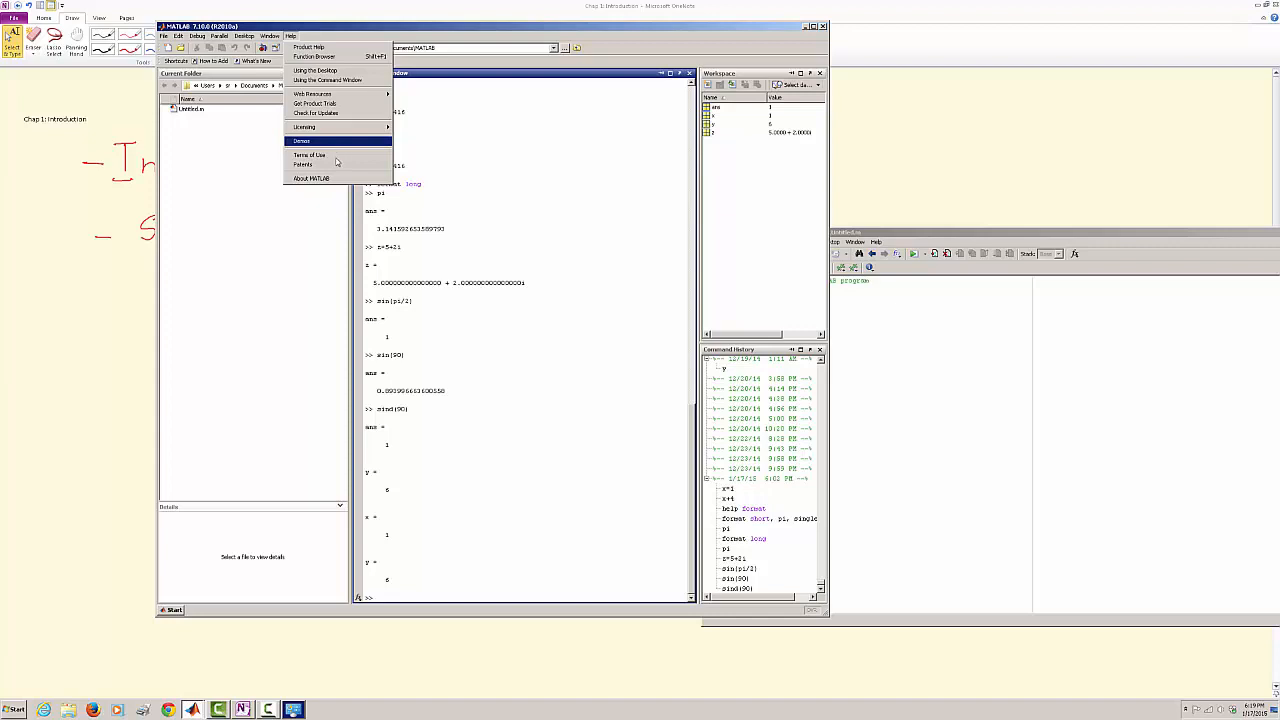
{"action": "left_click", "coordinate": [310, 178]}
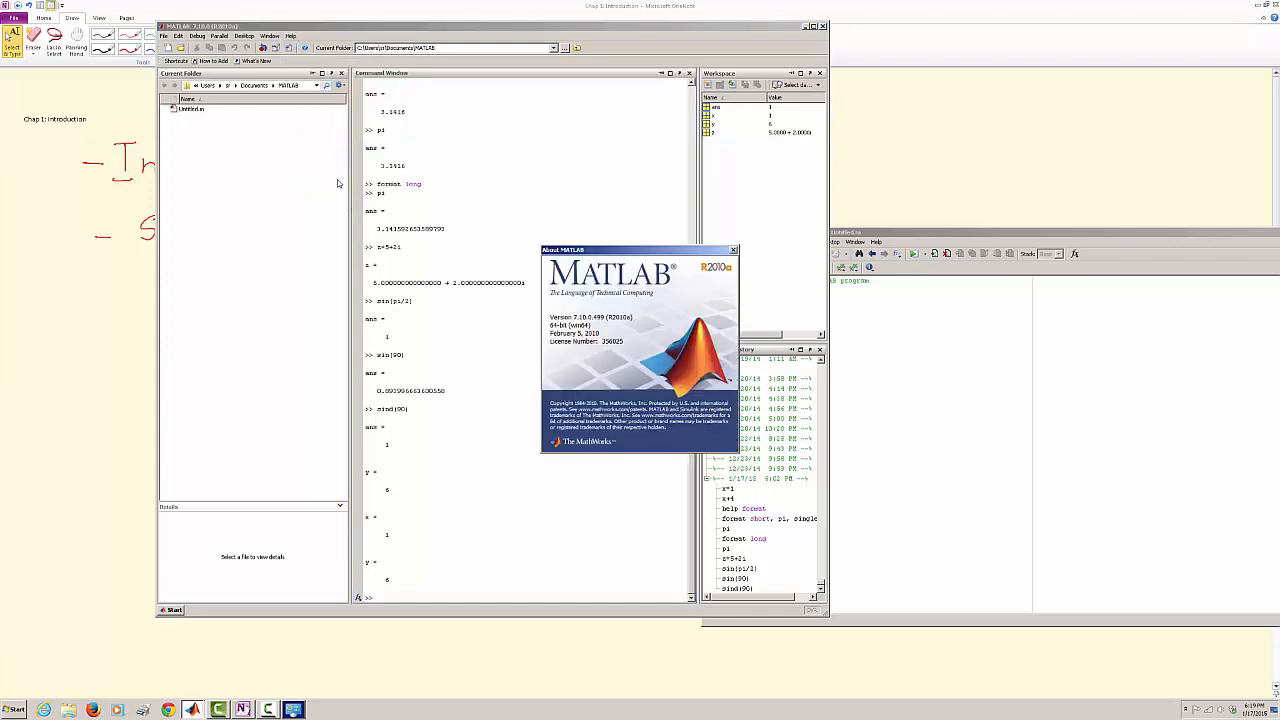
{"action": "mouse_move", "coordinate": [632, 296]}
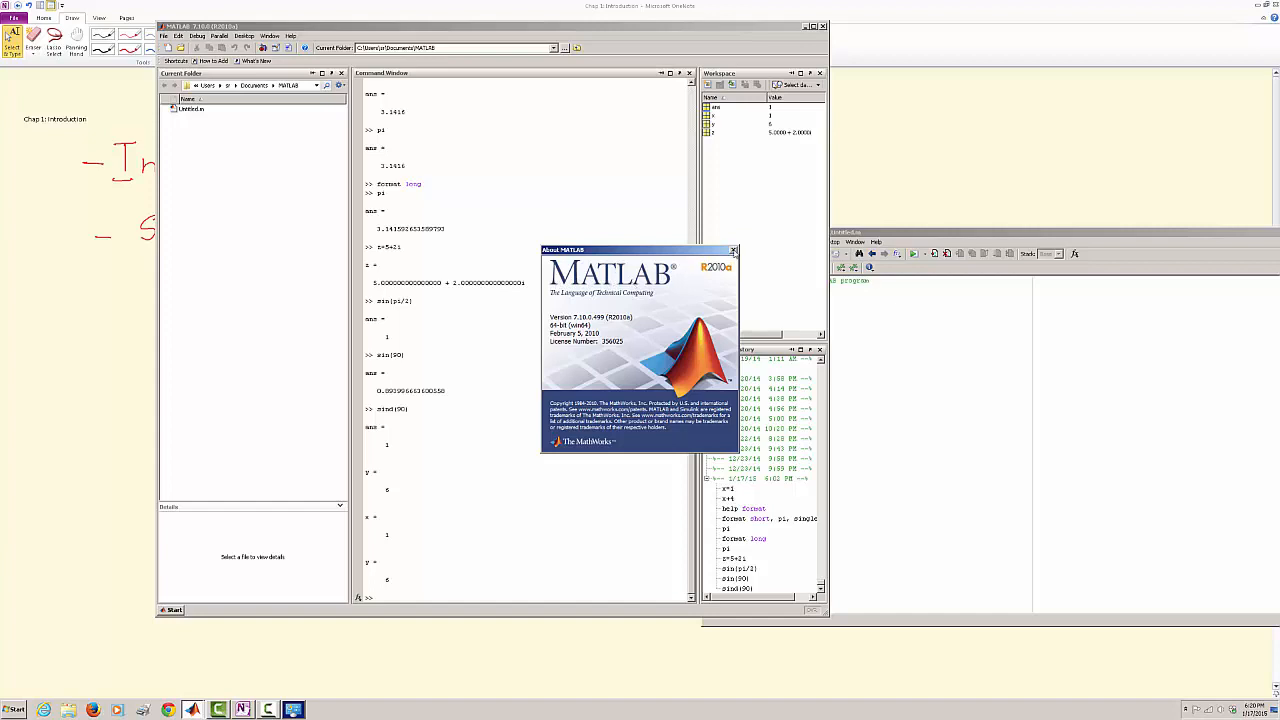
{"action": "left_click", "coordinate": [732, 250]}
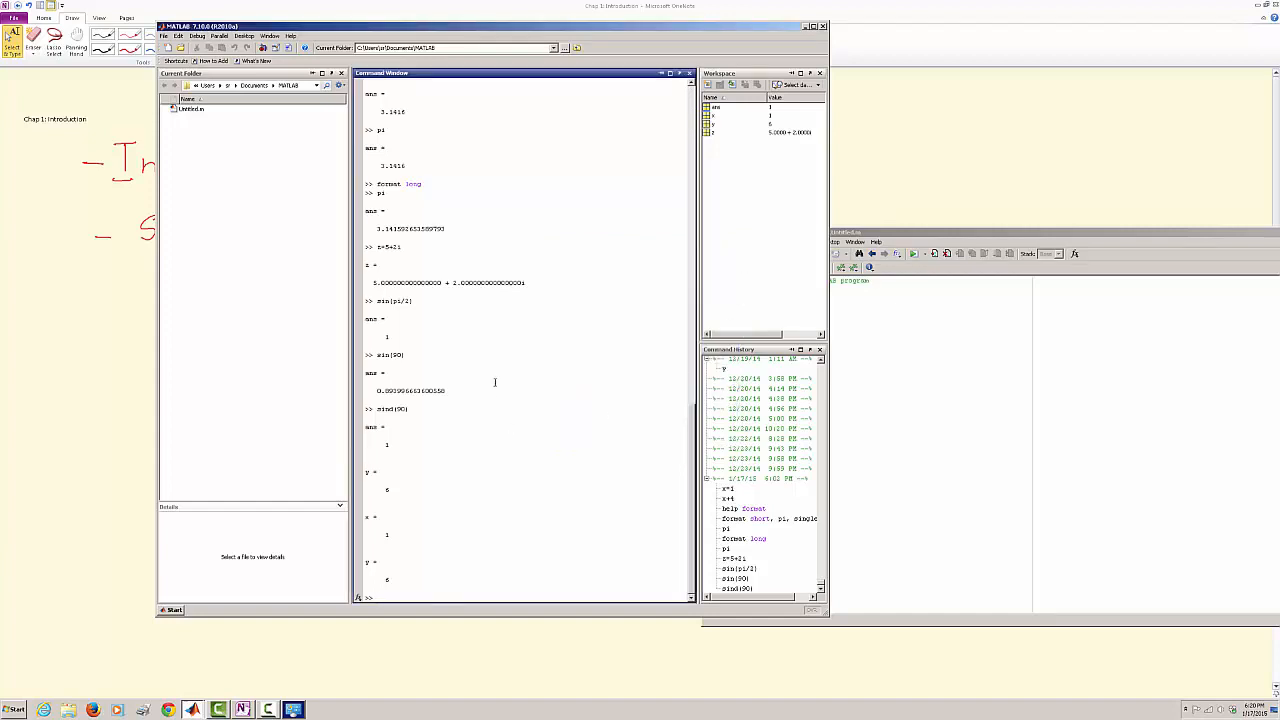